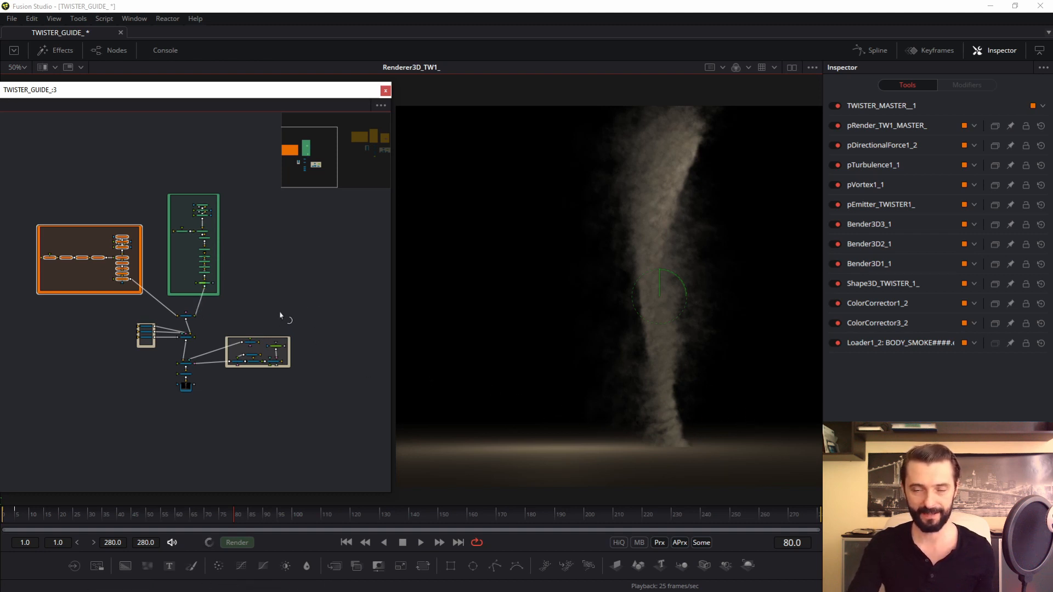
mouse_move(225, 312)
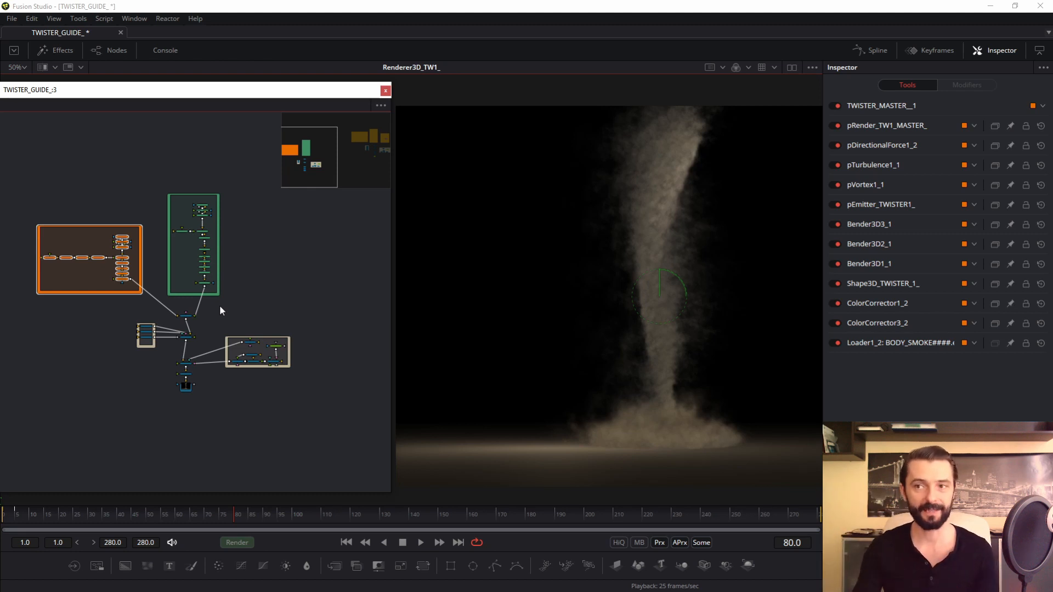
mouse_move(239, 338)
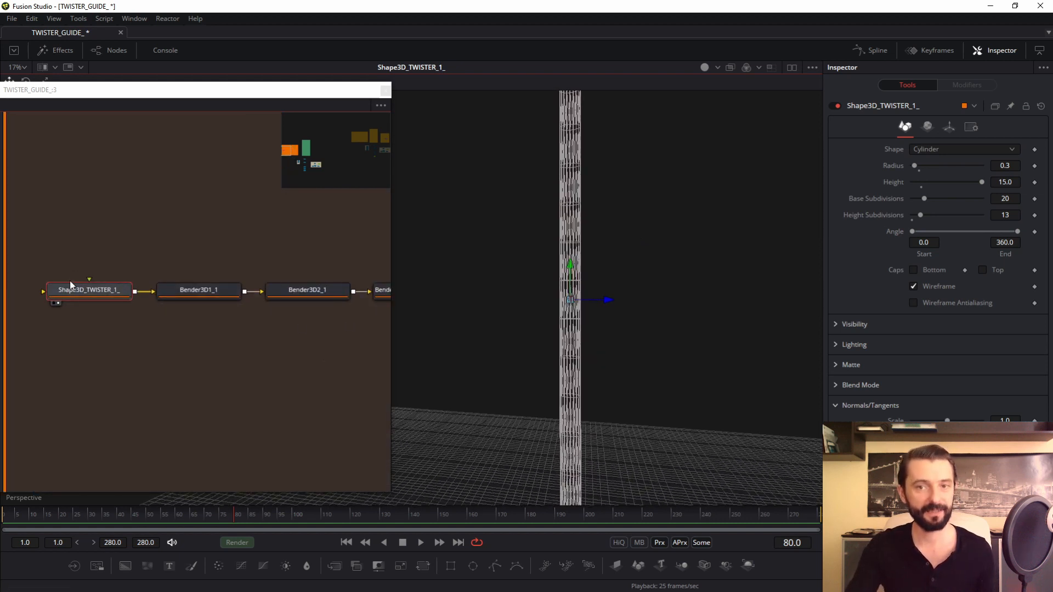
mouse_move(517, 224)
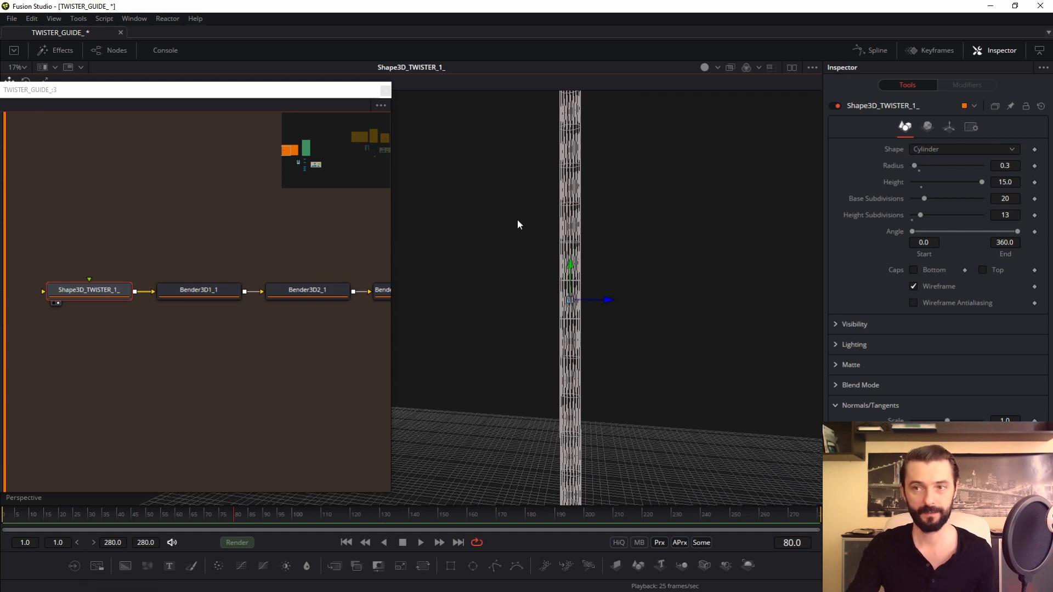
View the tapered cylinder from Bender3D1_1, keeping its bender type as Taper
left_click(198, 289)
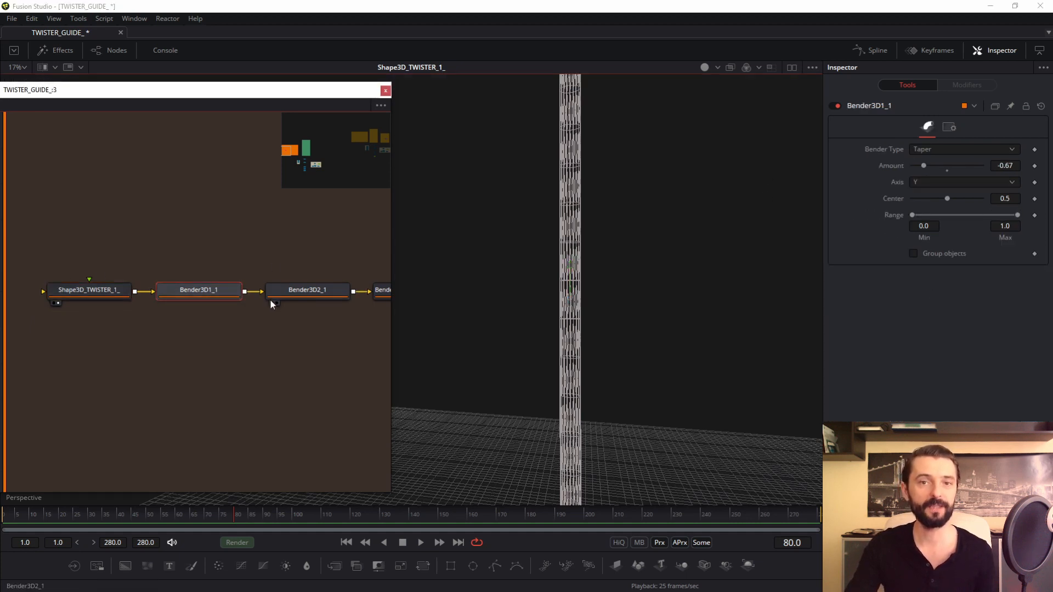
left_click(197, 290)
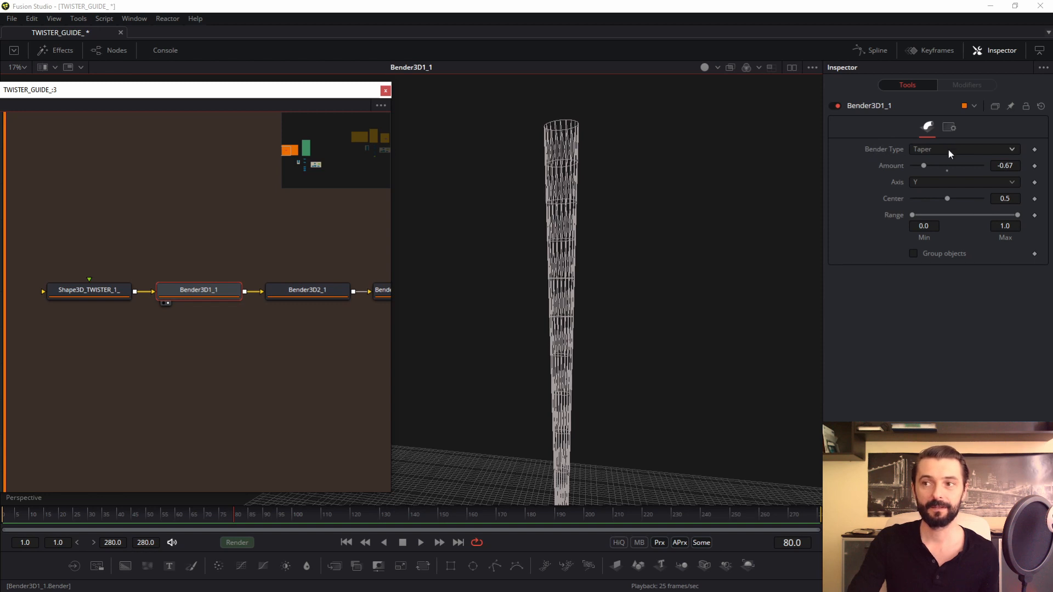
left_click(964, 149)
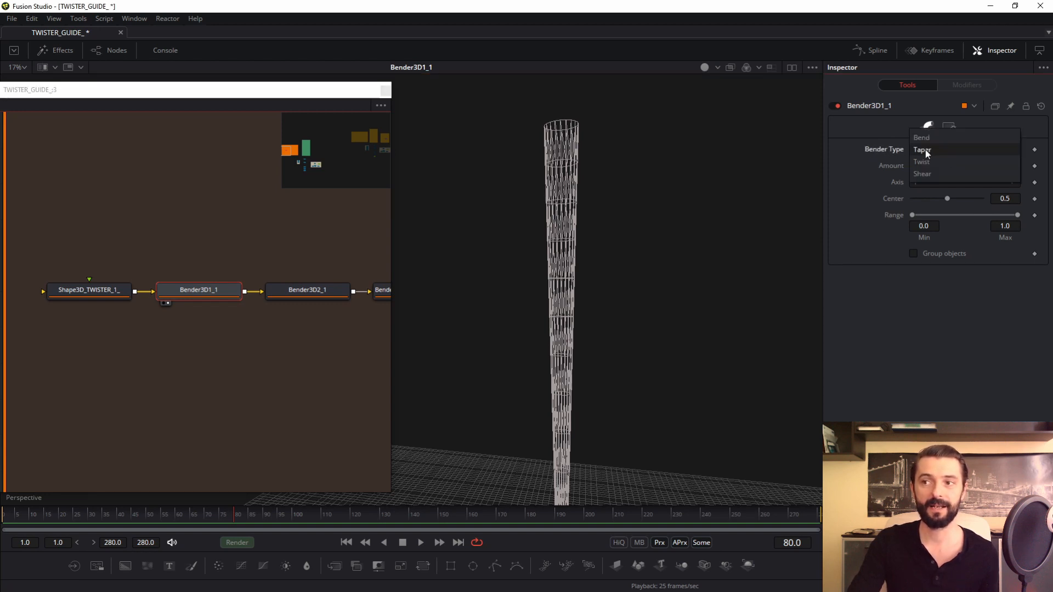
left_click(922, 149)
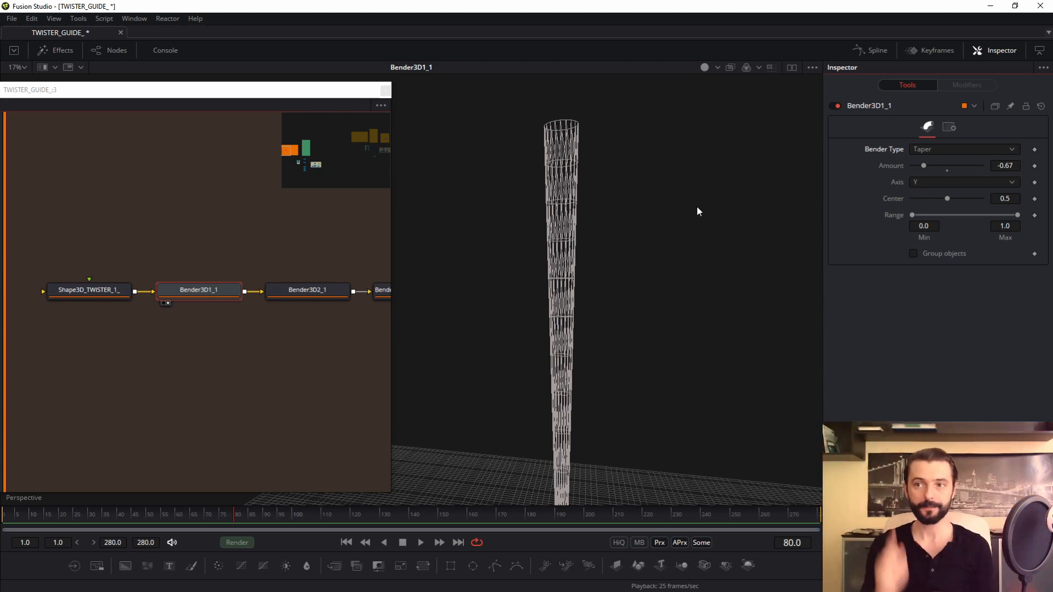
View the bent and twisted cylinder, scrubbing the timeline to watch the twist animate
left_click(308, 290)
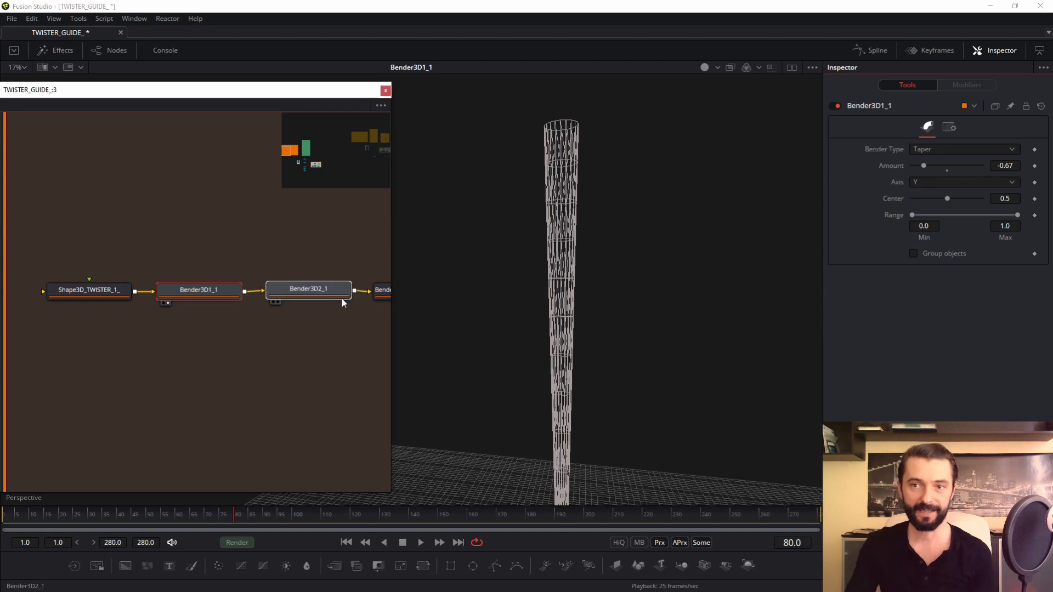
left_click(308, 289)
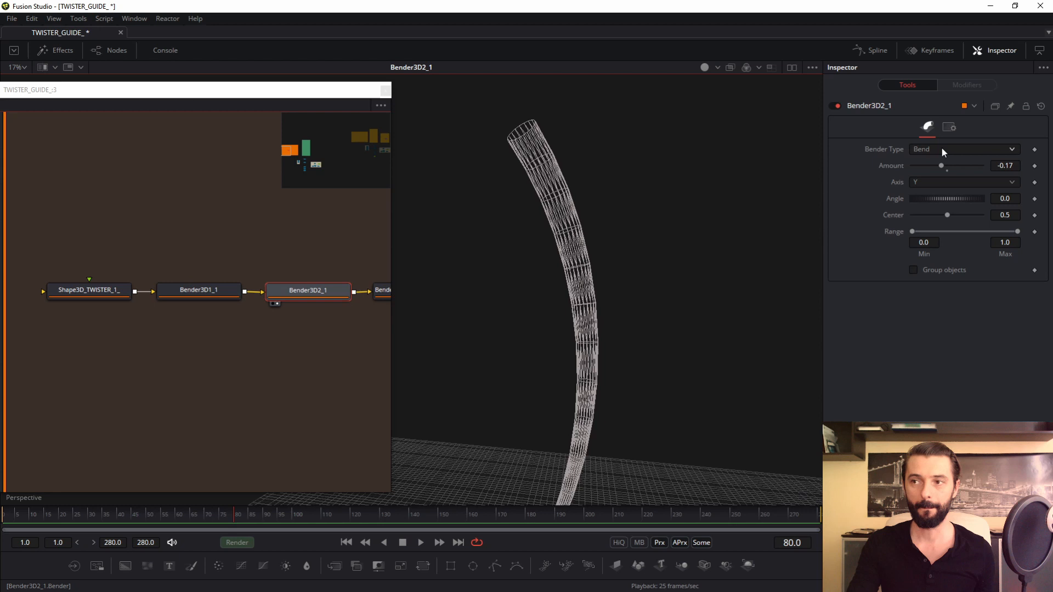
mouse_move(731, 224)
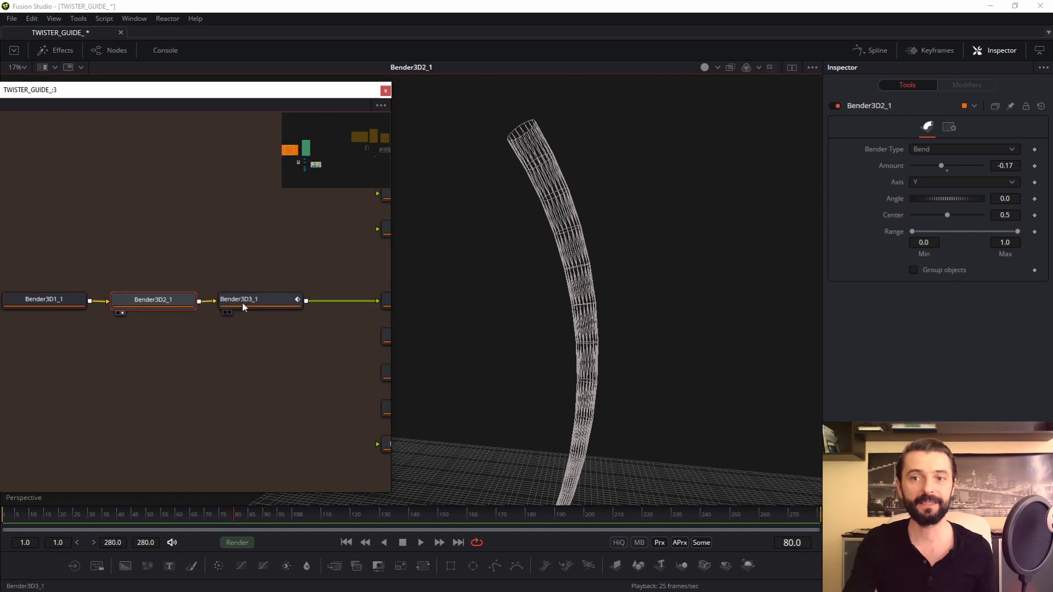
left_click(258, 299)
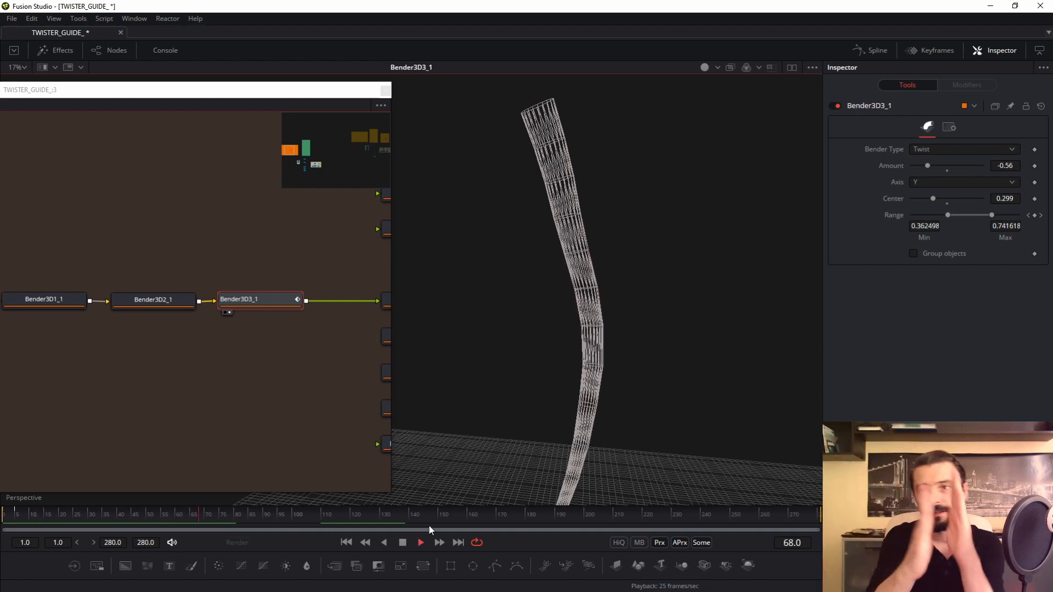
left_click_drag(948, 215, 977, 215)
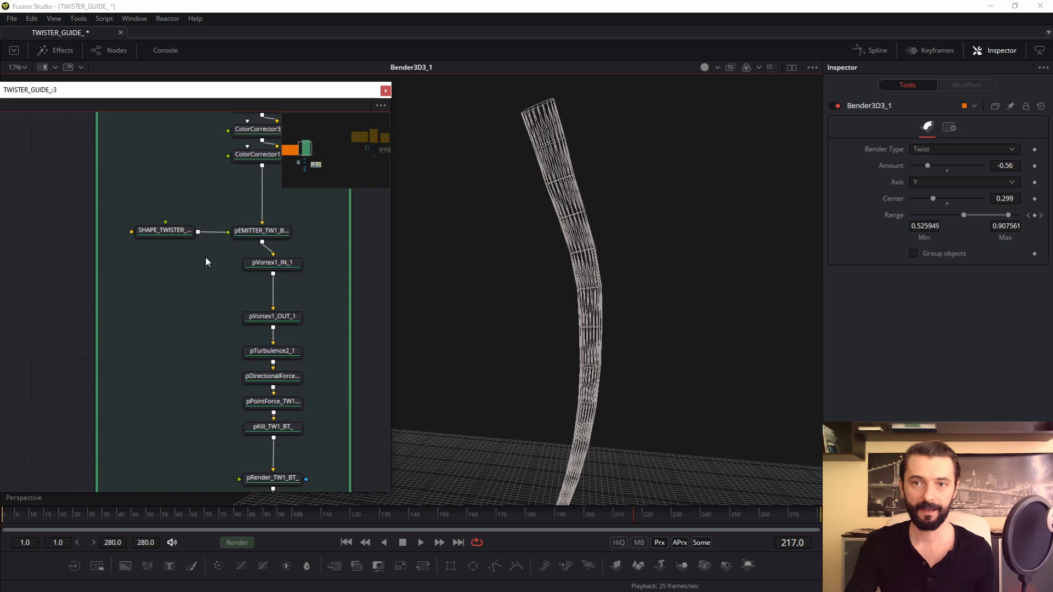
Jump to the TWISTER_MASTER group to view the rendered dusty tornado
left_click(165, 230)
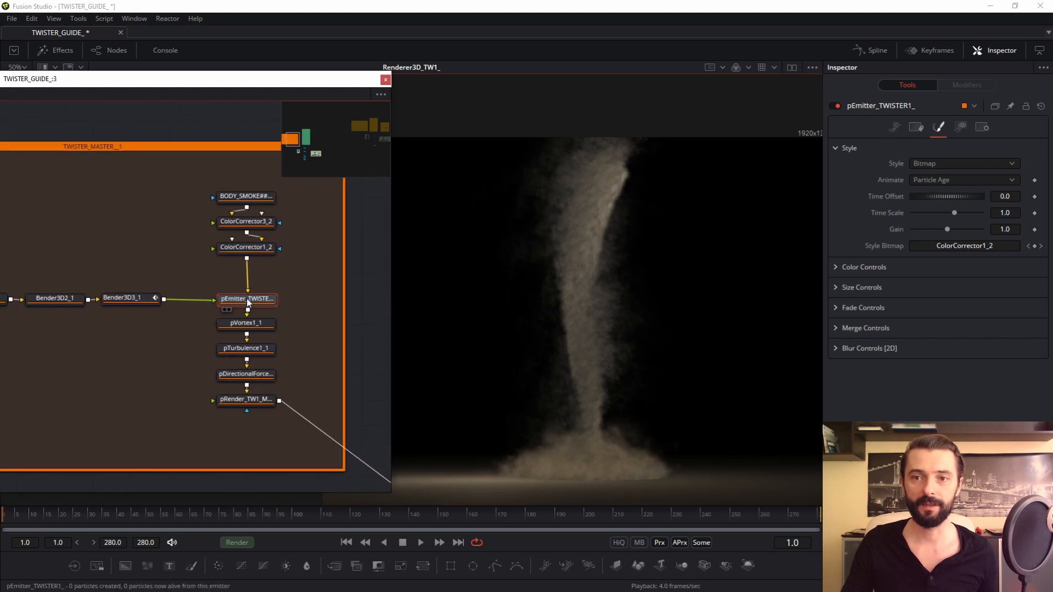
Confirm pEmitter_TWISTER1_ keeps Bitmap style and view the BODY_SMOKE smoke sprite
left_click(246, 247)
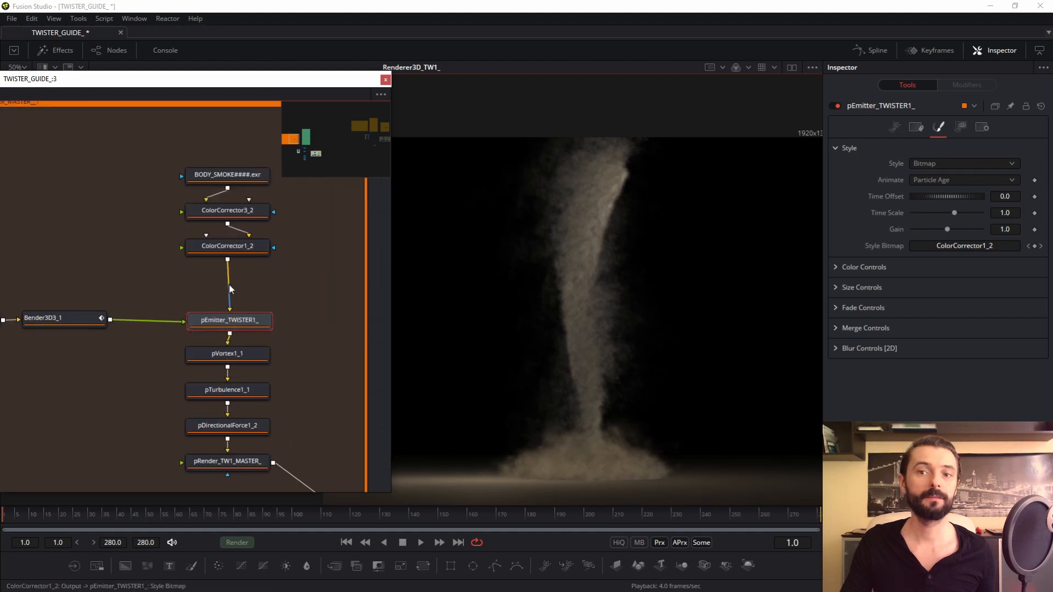
left_click(229, 320)
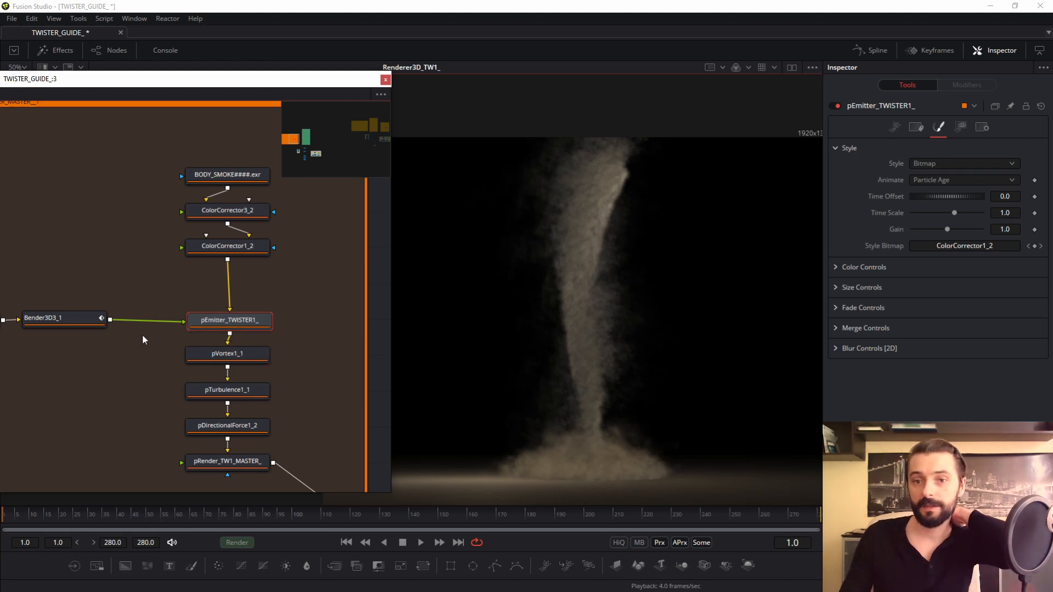
mouse_move(232, 268)
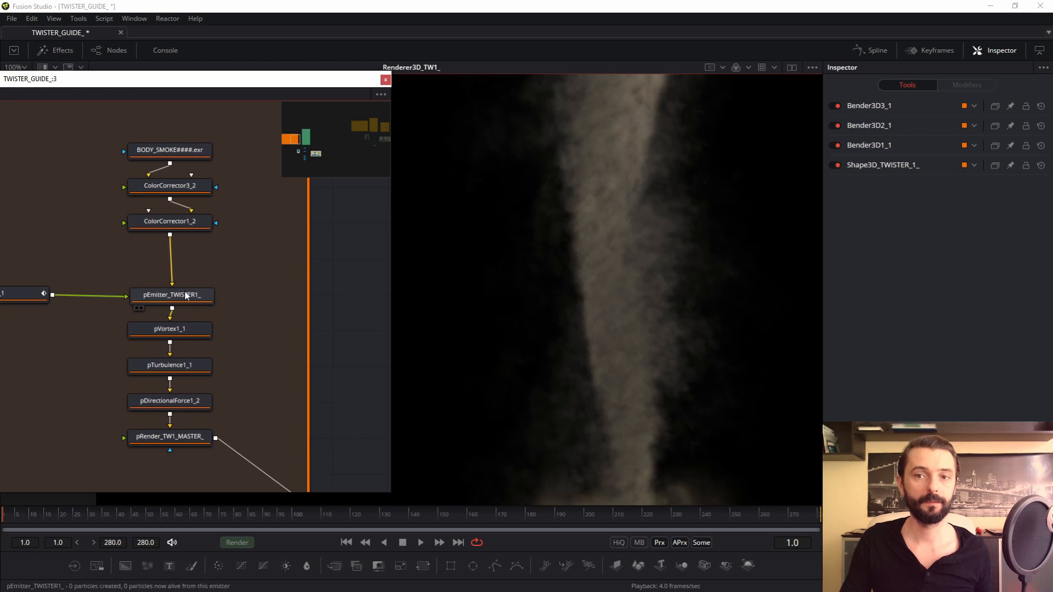
left_click(170, 294)
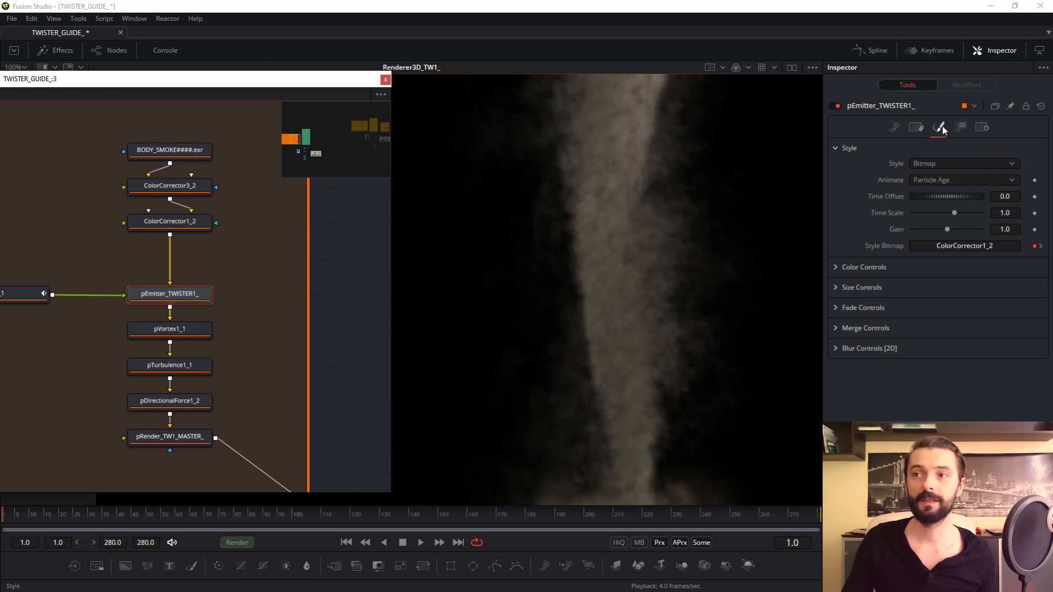
left_click(963, 164)
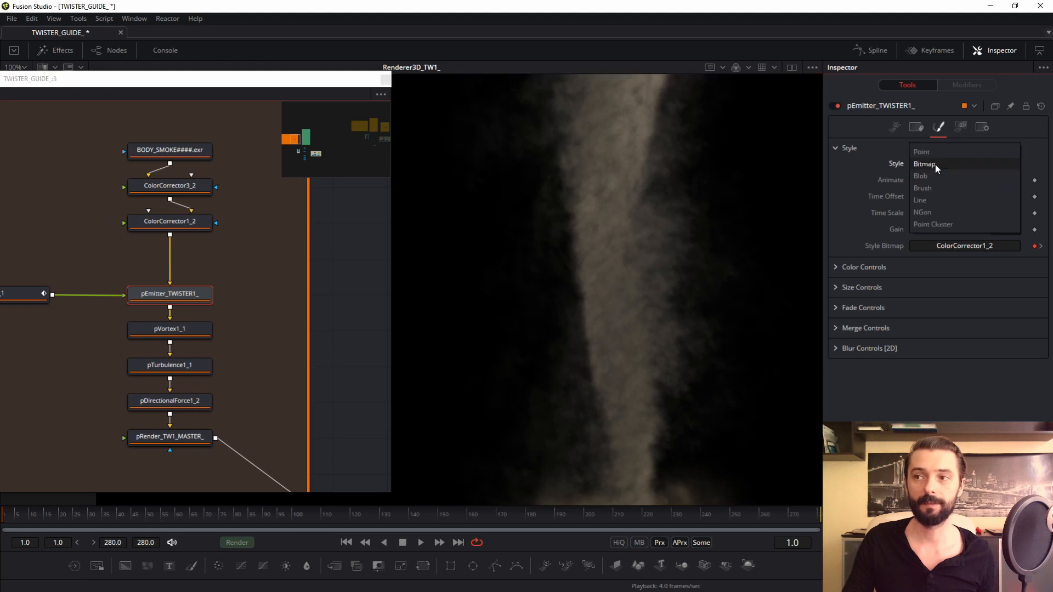
left_click(926, 164)
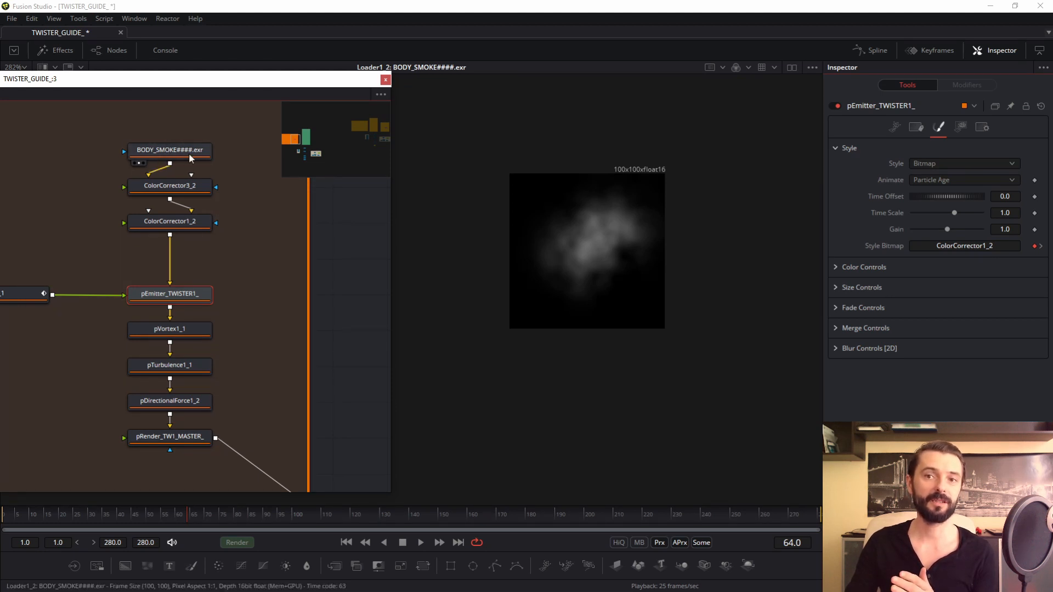
View the smoke Loader, then ColorCorrector1_2's tinted, higher-contrast smoke puff
left_click(170, 186)
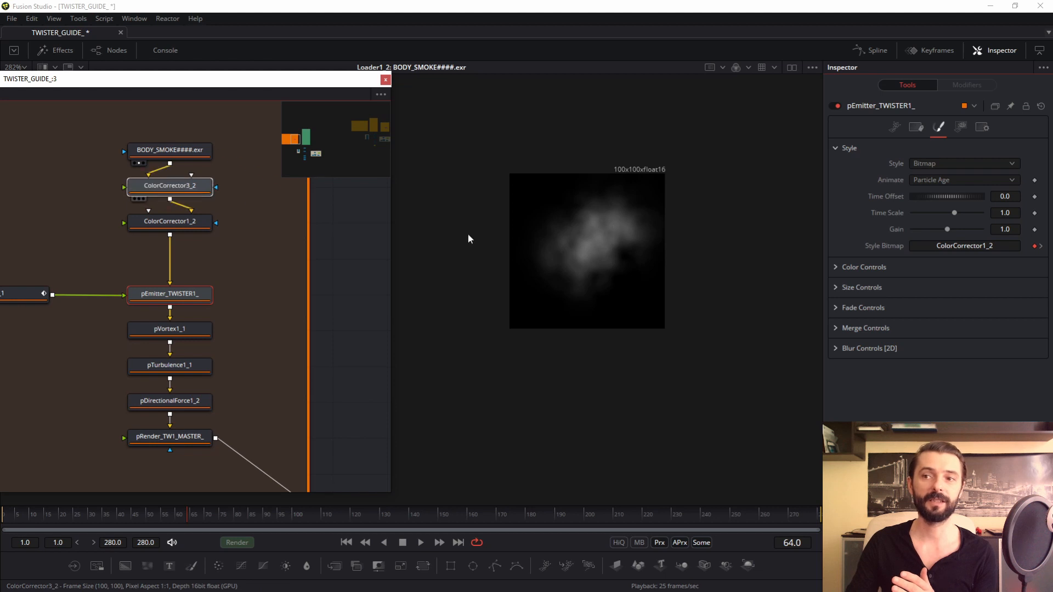
left_click(169, 221)
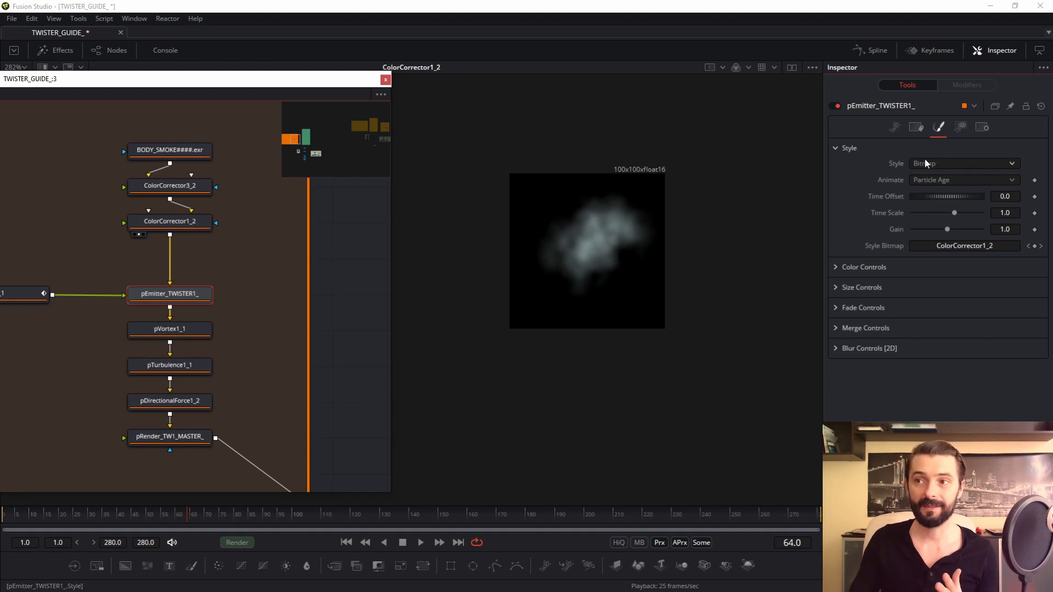
left_click(964, 163)
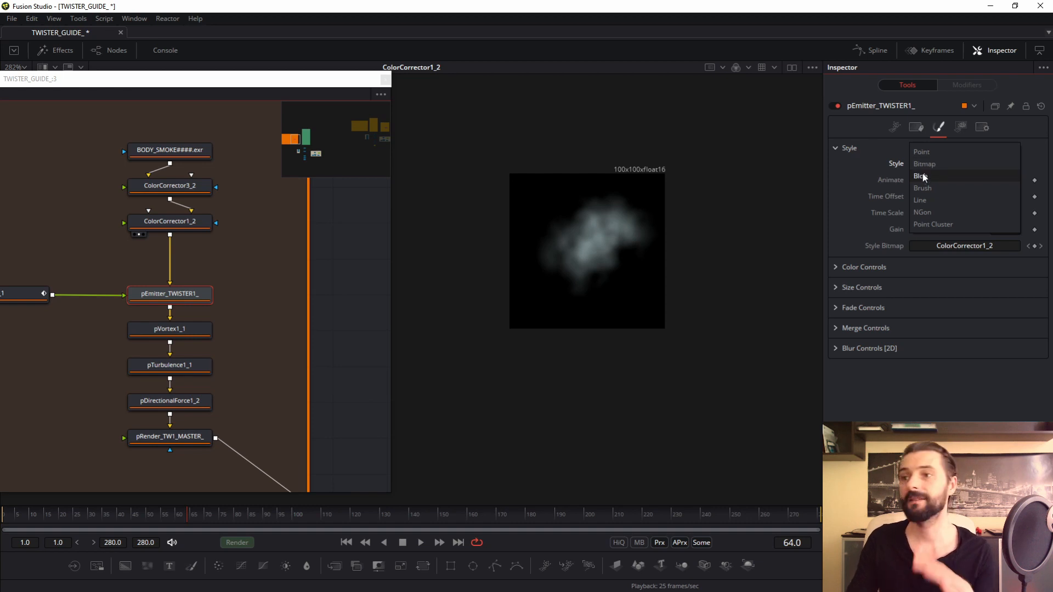
left_click(926, 163)
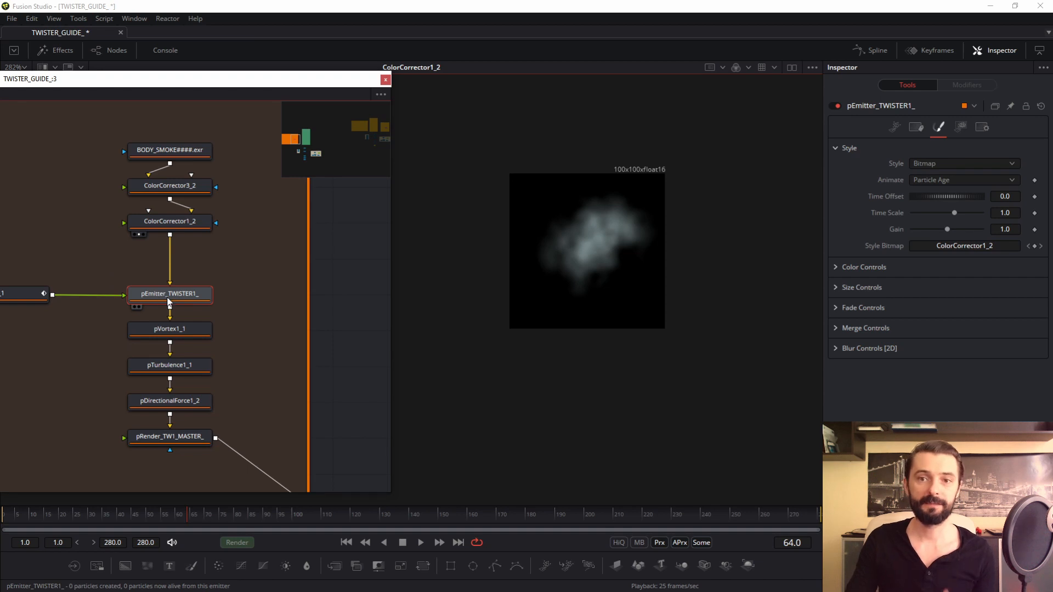
mouse_move(170, 295)
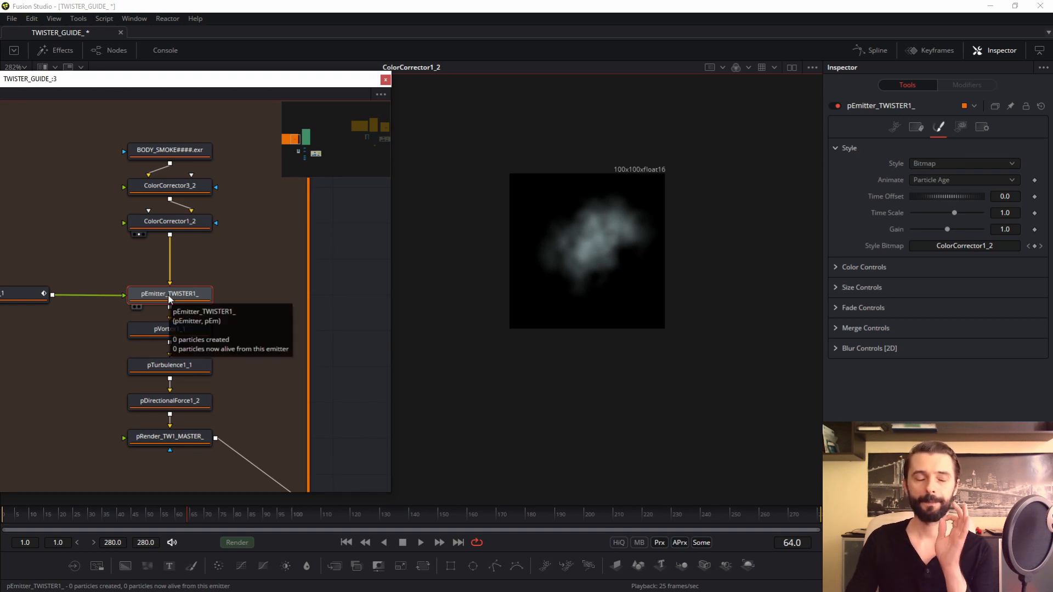
mouse_move(831, 227)
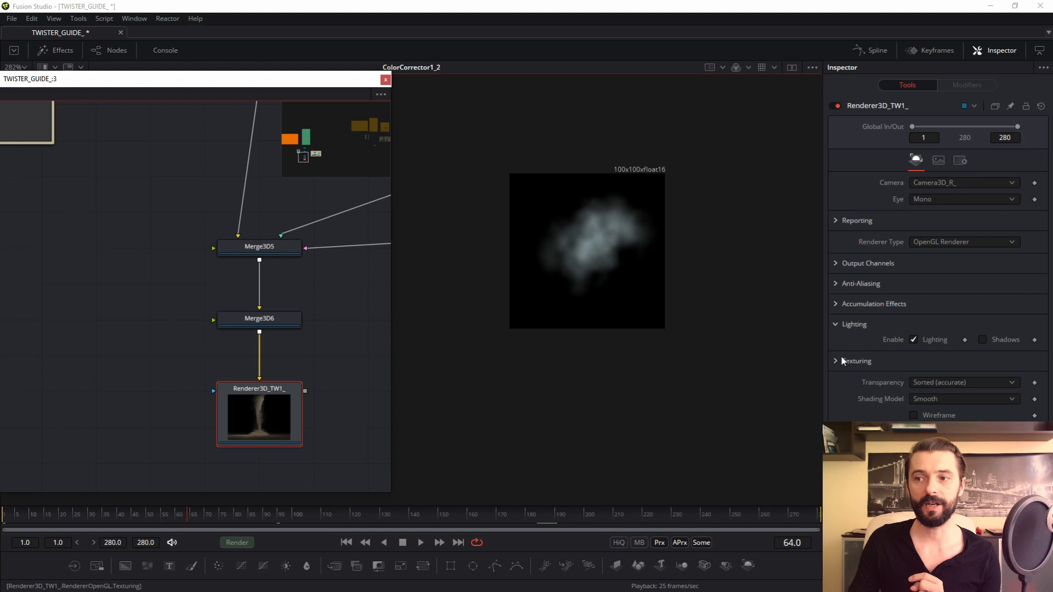
Expand Renderer3D_TW1_'s Texturing options, then return the node view to the twister group
left_click(964, 382)
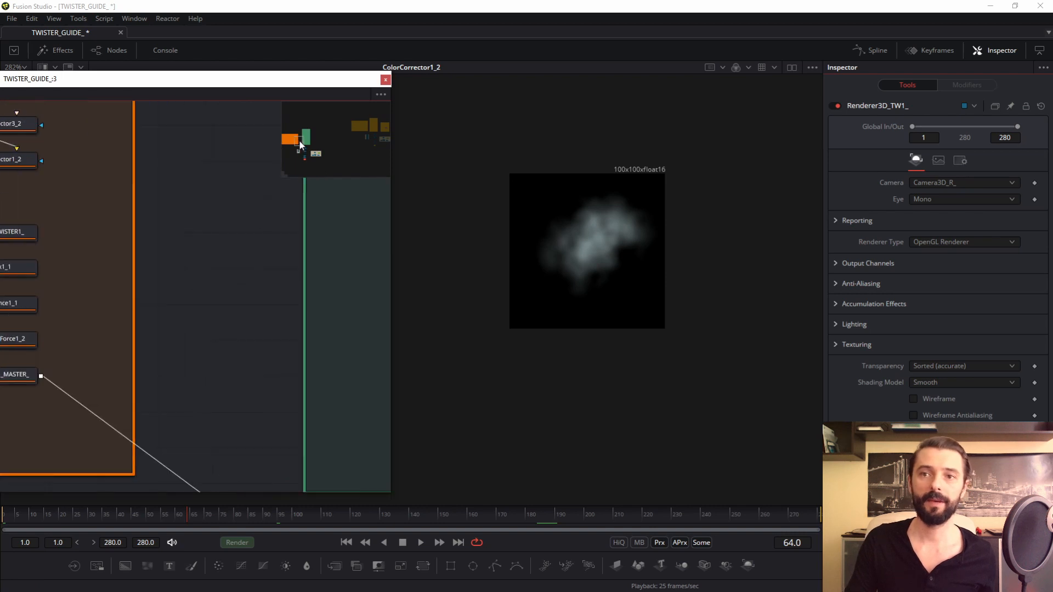
left_click(198, 276)
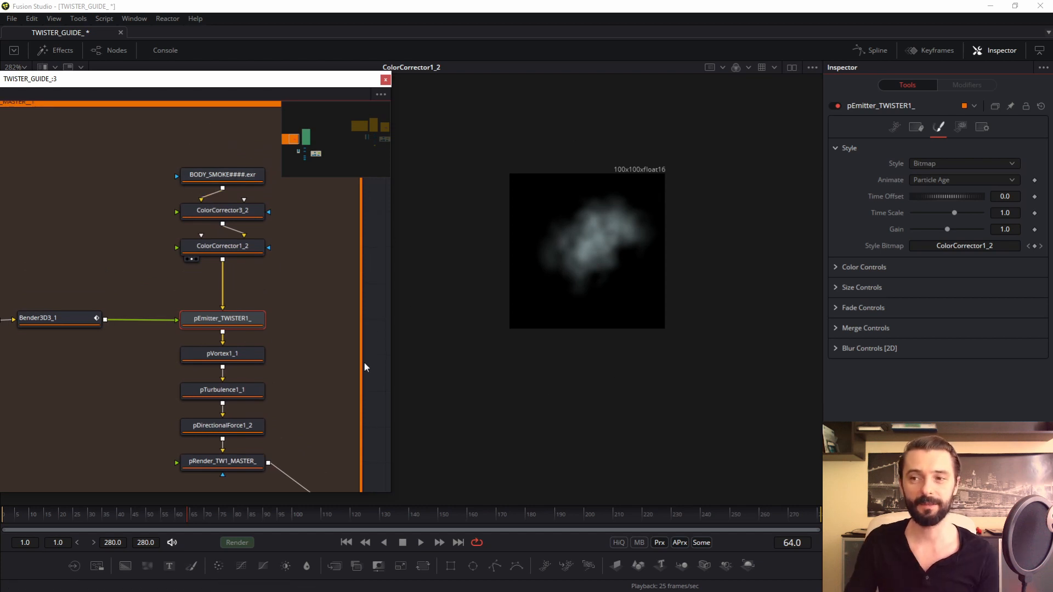
Show pEmitter_TWISTER1_'s Region tab and its Mesh region type list
left_click(223, 317)
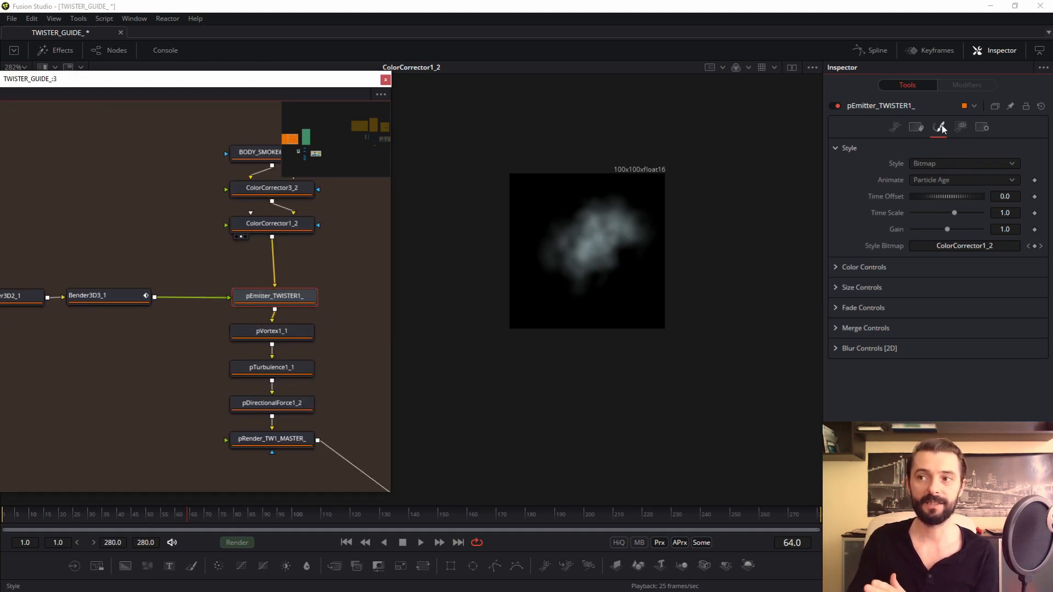
left_click(961, 126)
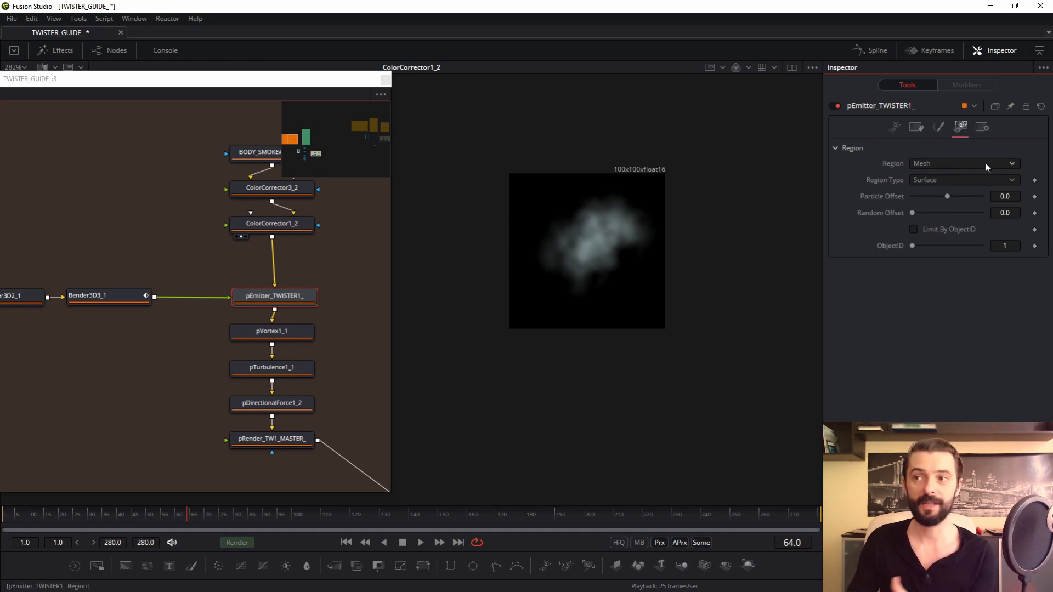
left_click(939, 127)
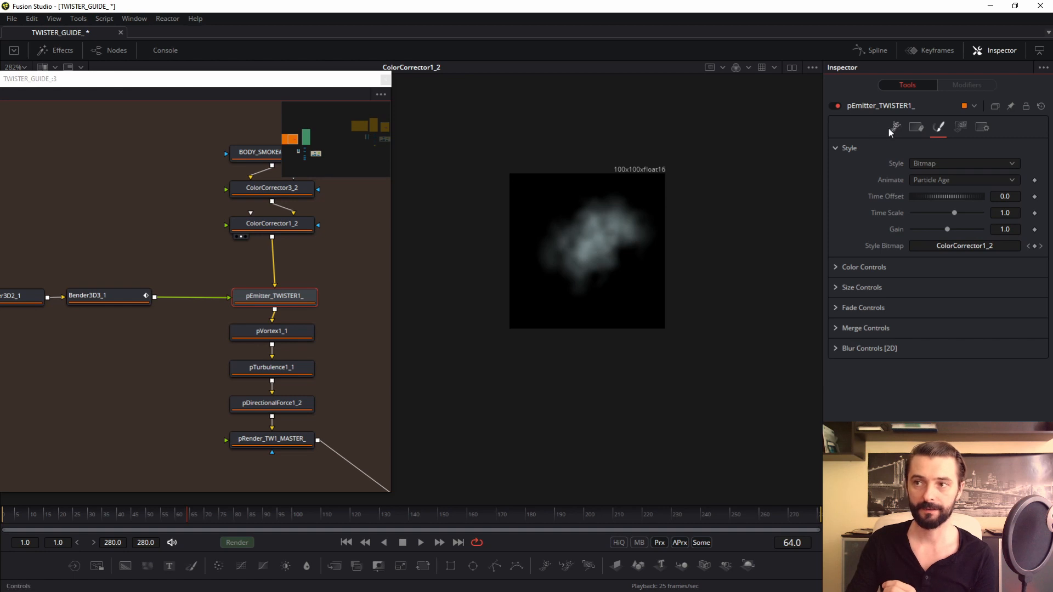
Review 150 particles, lifespan 150, velocity 0.094 at 90° and Always Face Camera rotation
left_click(896, 127)
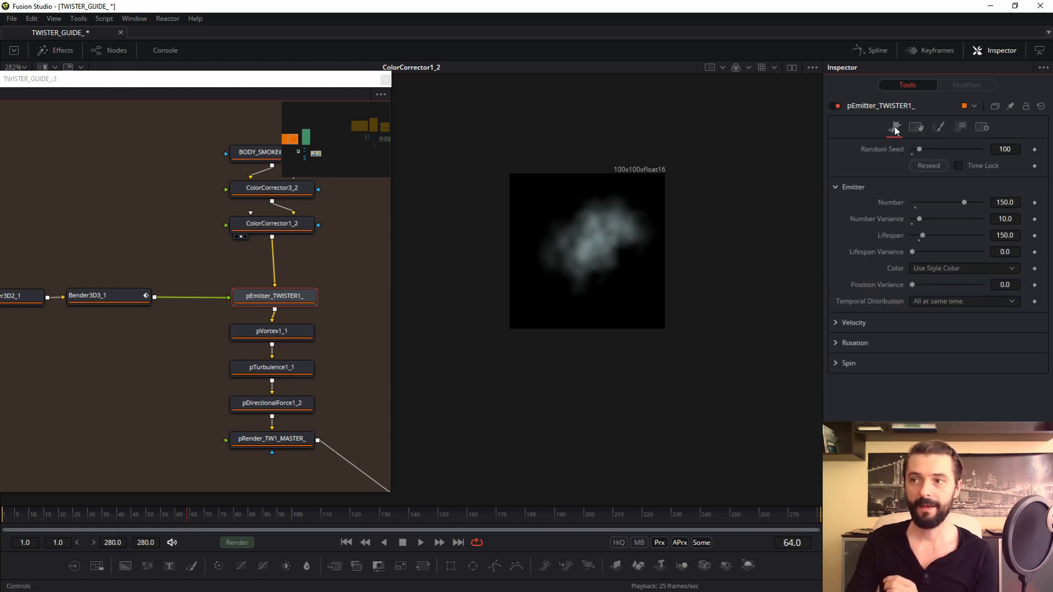
mouse_move(895, 127)
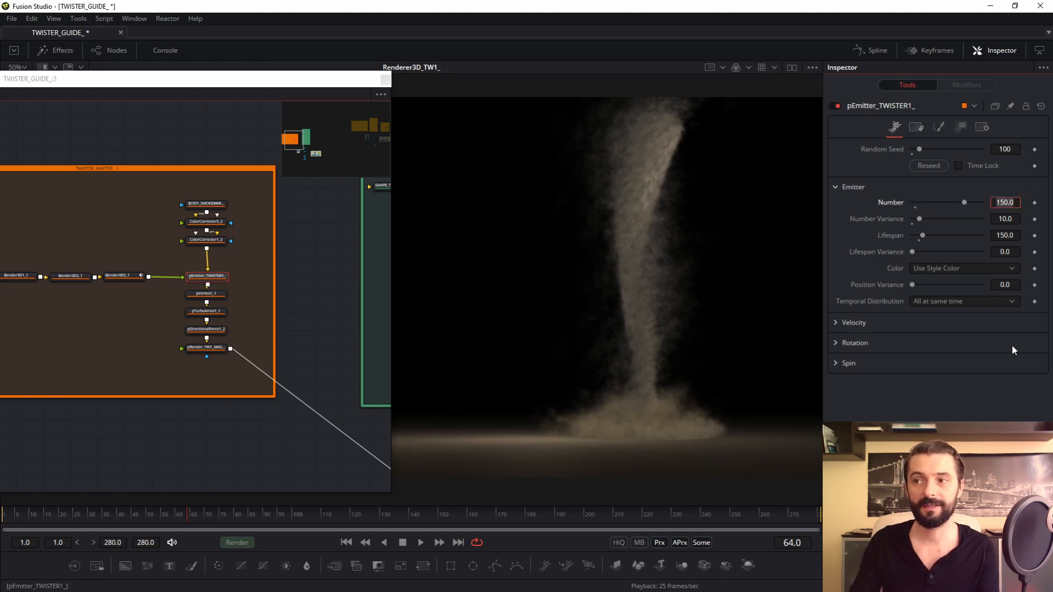
type("20")
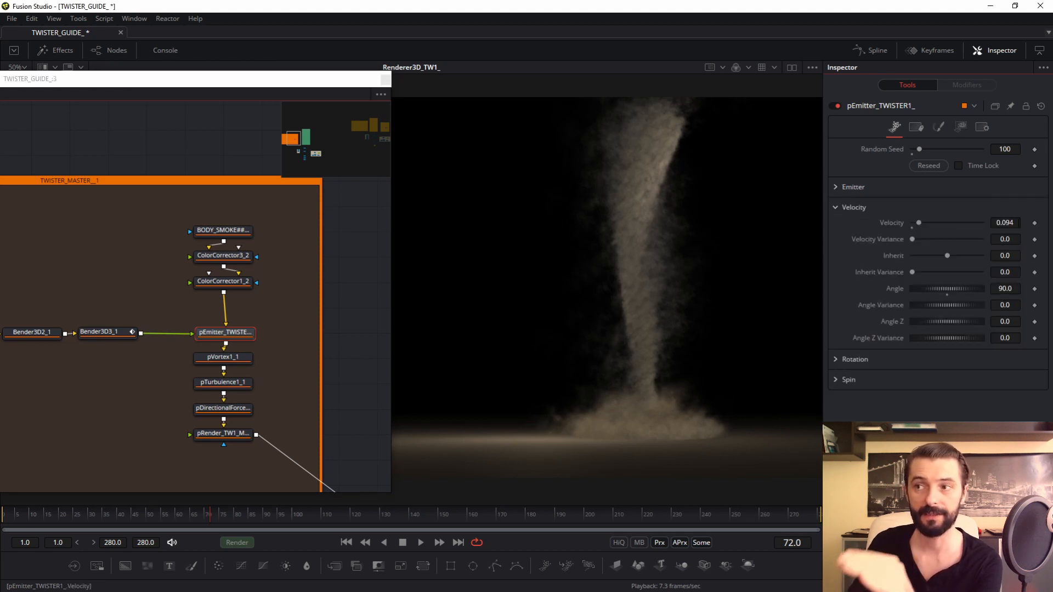
mouse_move(1008, 255)
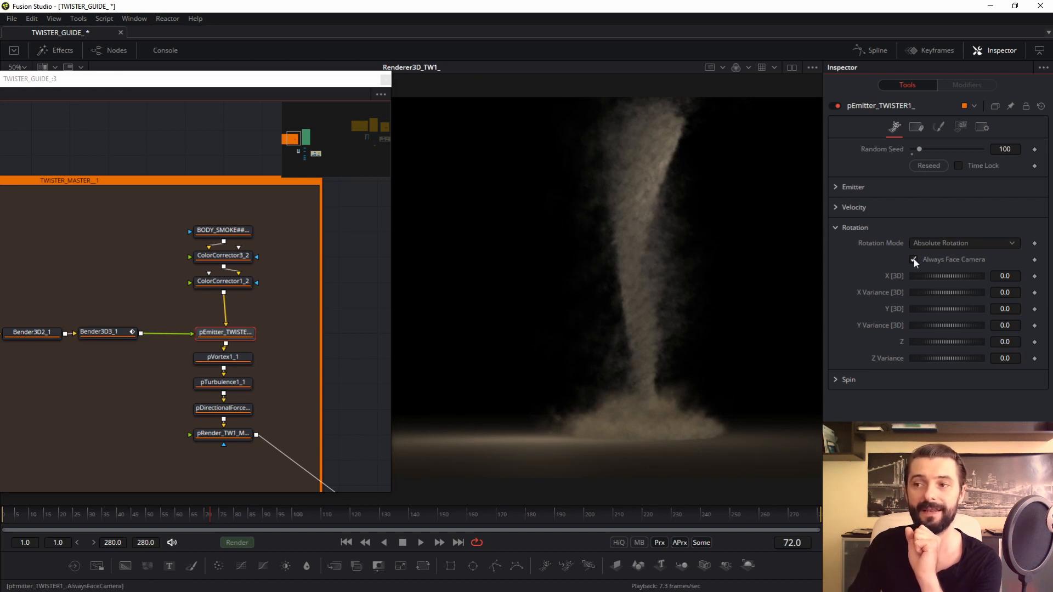
left_click(914, 260)
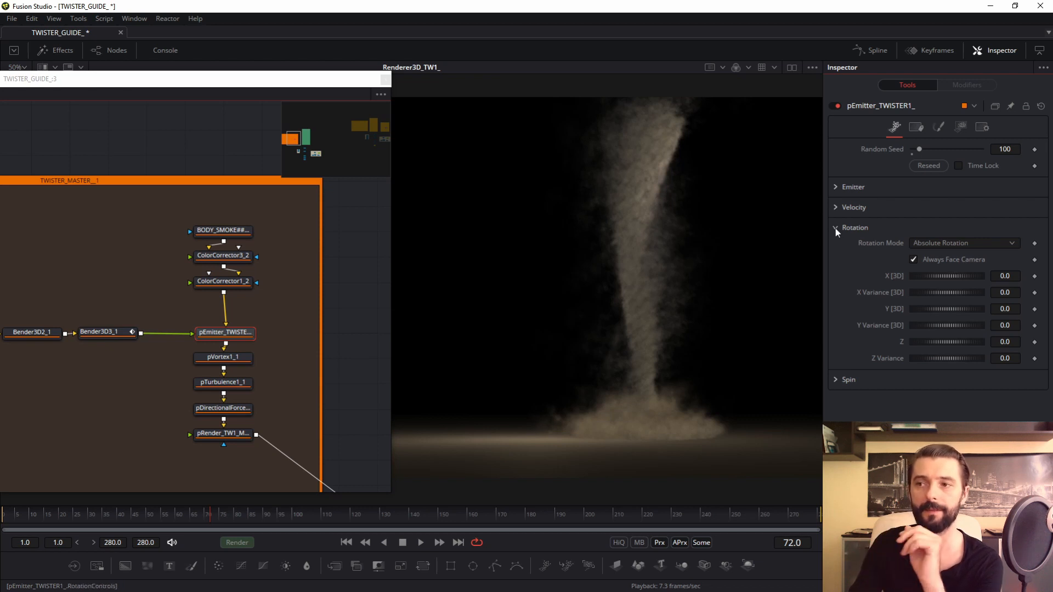
left_click(836, 227)
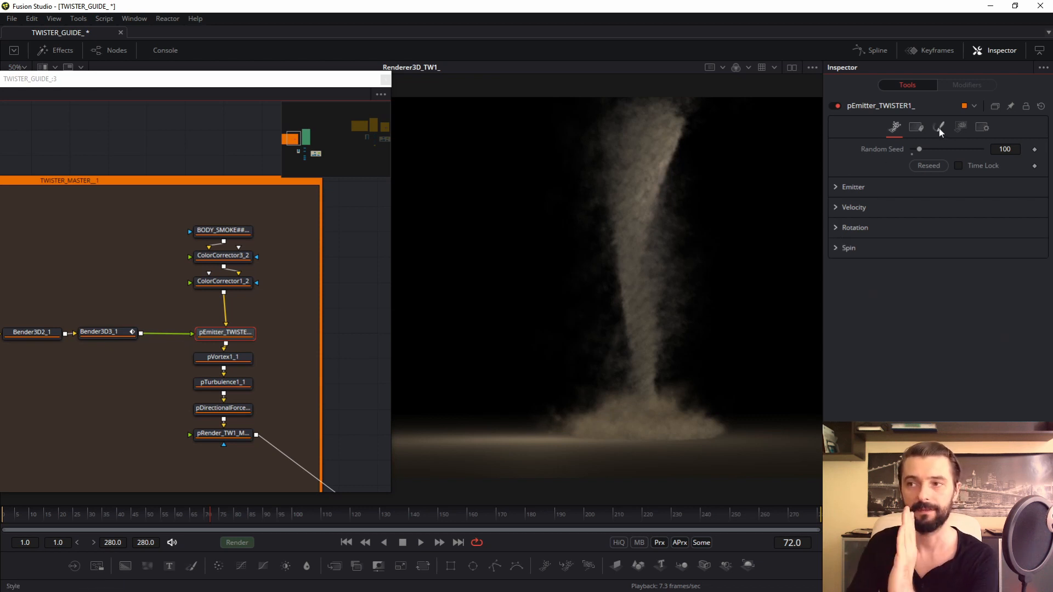
Check the emitter's fade in 0.144 and out 0.172, then show its Mesh region
left_click(939, 127)
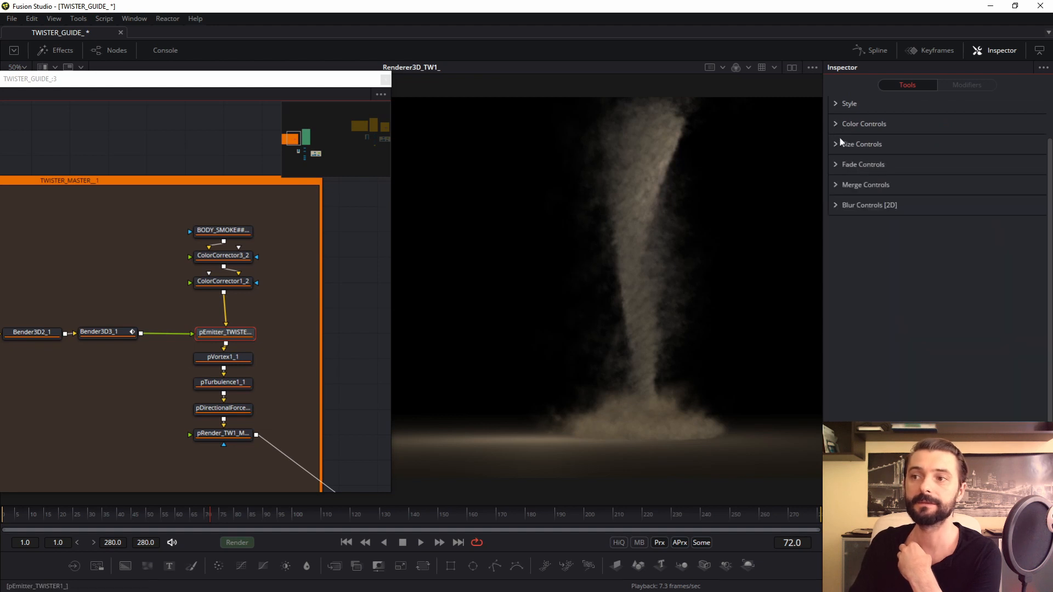
left_click(862, 164)
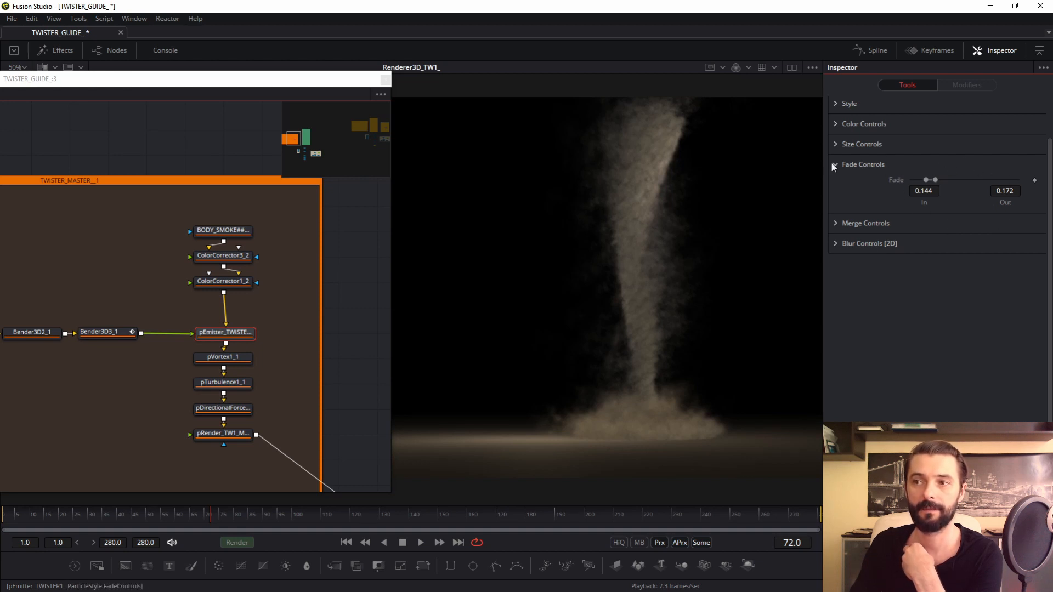
left_click(835, 165)
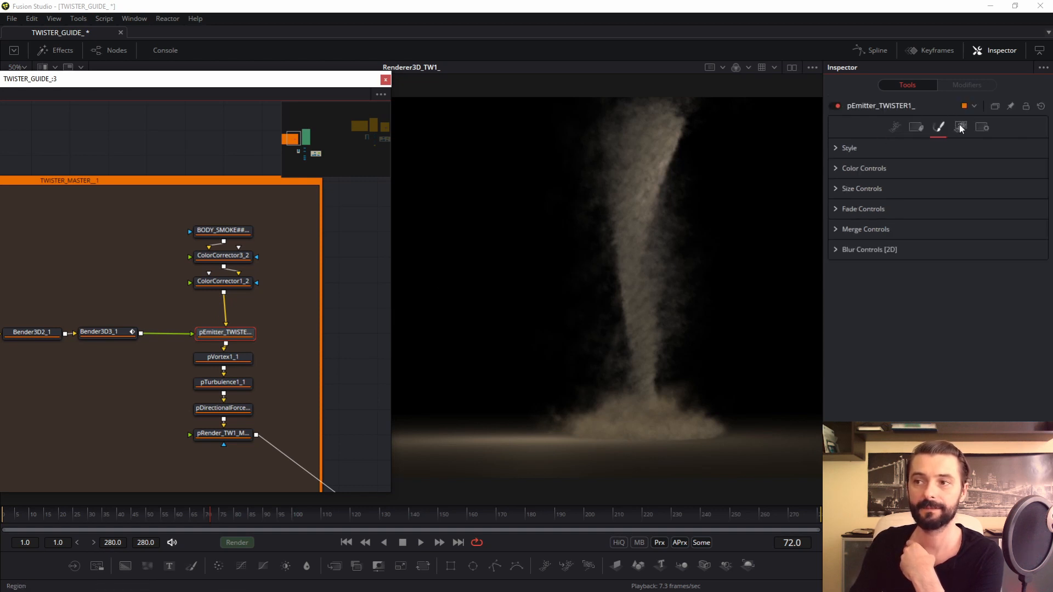
left_click(960, 126)
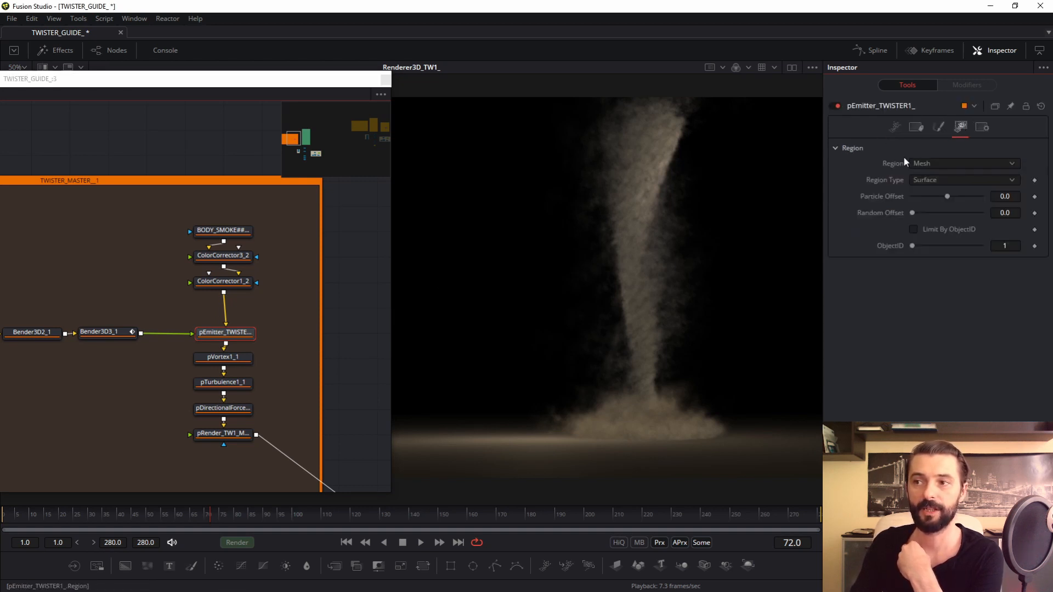
mouse_move(960, 168)
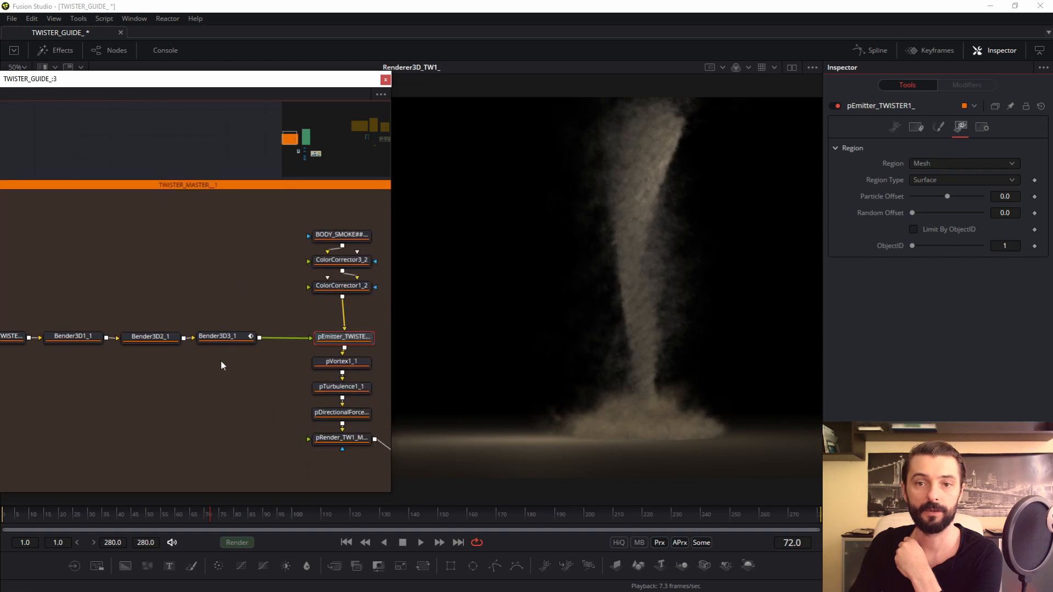
Pass-through pVortex and pTurbulence to preview the thin column, then open the bottom twister group
left_click(225, 336)
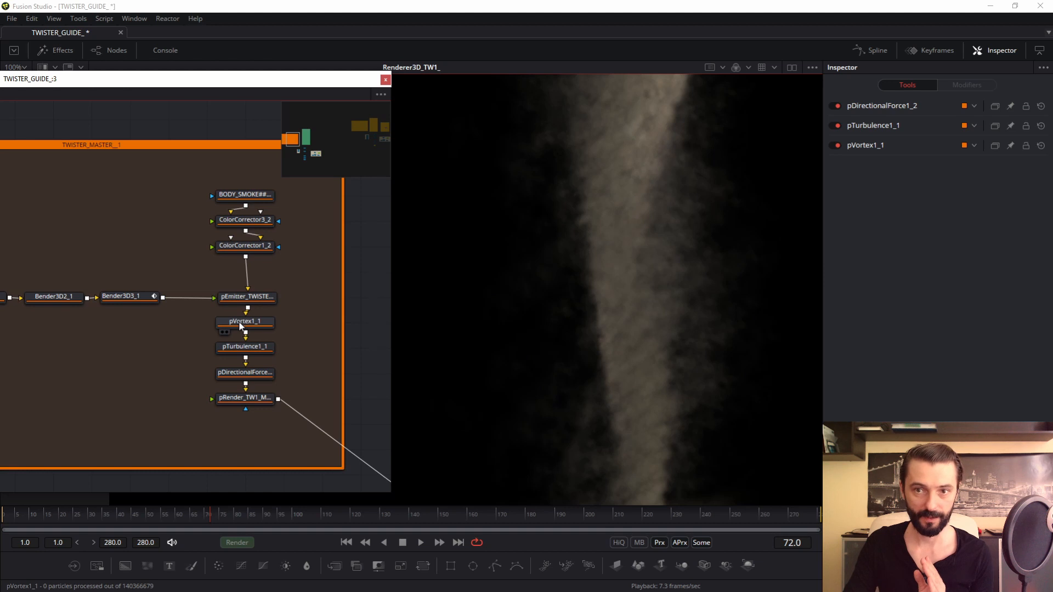
left_click(245, 321)
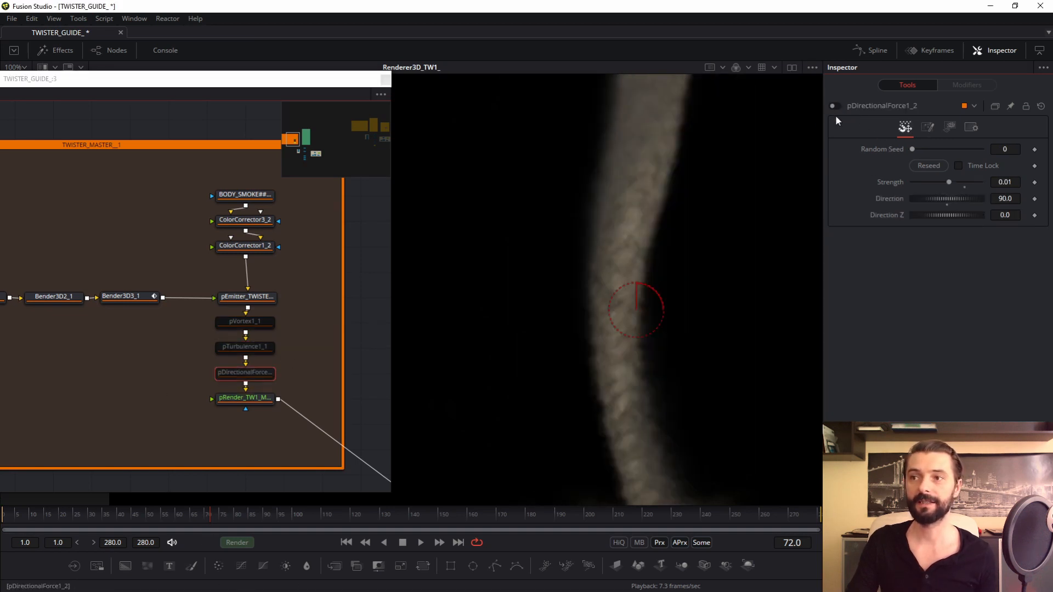
mouse_move(635, 303)
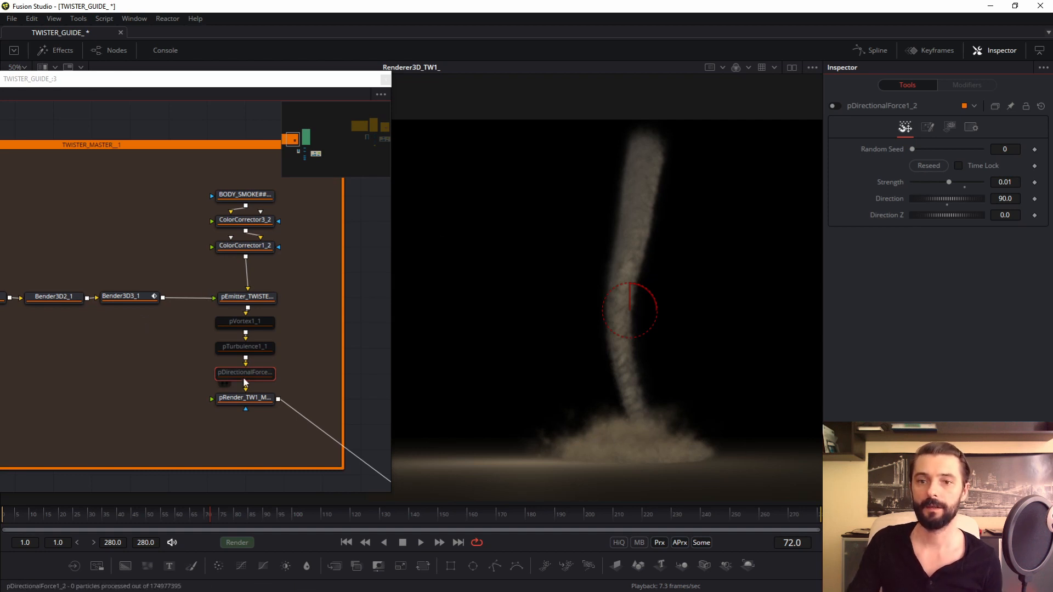
left_click(245, 347)
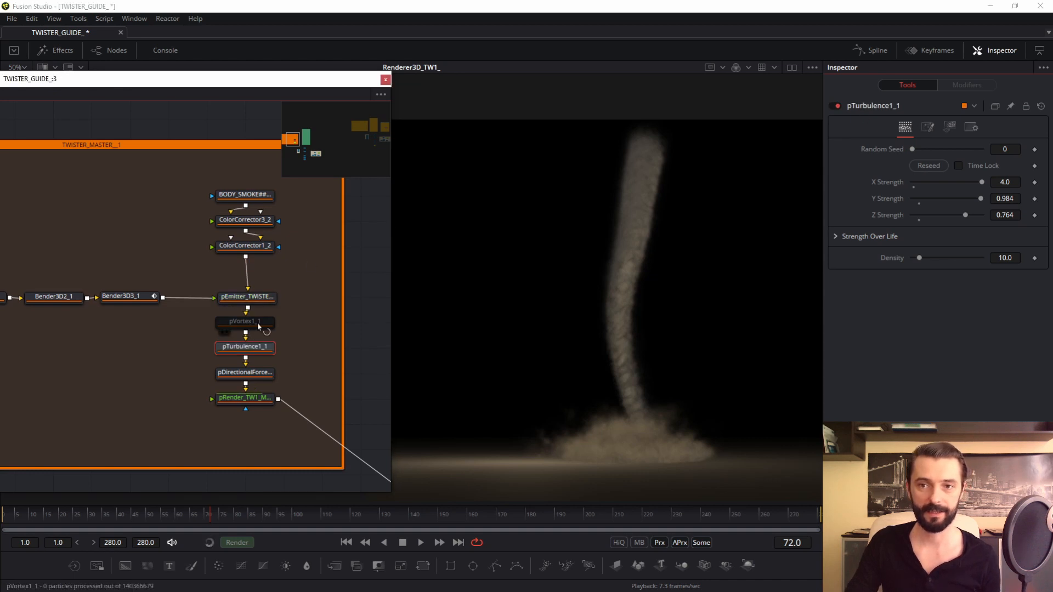
left_click(245, 321)
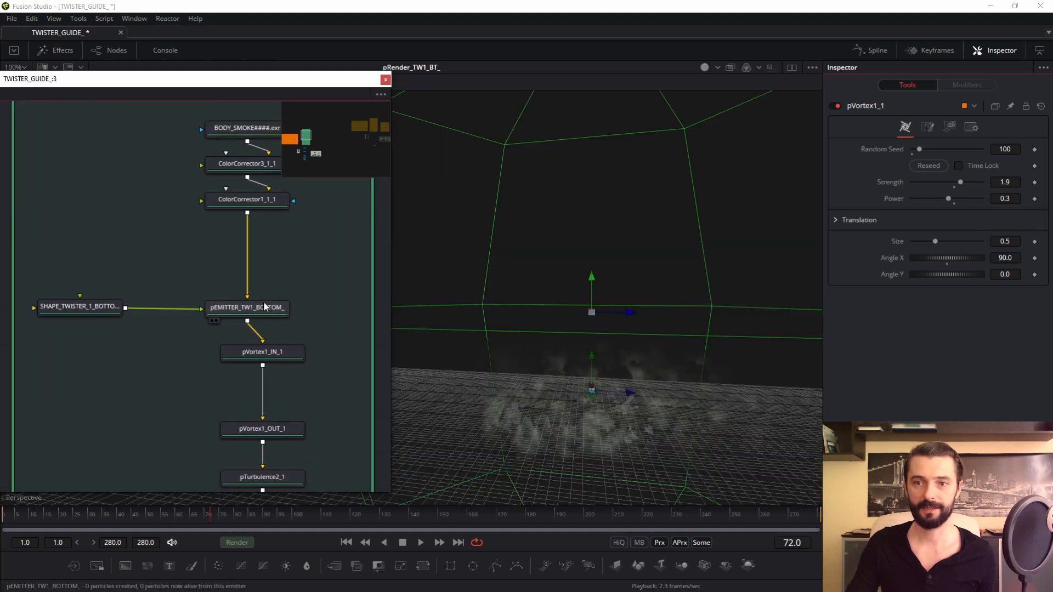
Check pEMITTER_TW1_BOTTOM_'s 20 particles, lifespan 300 and velocity 0.02
left_click(246, 307)
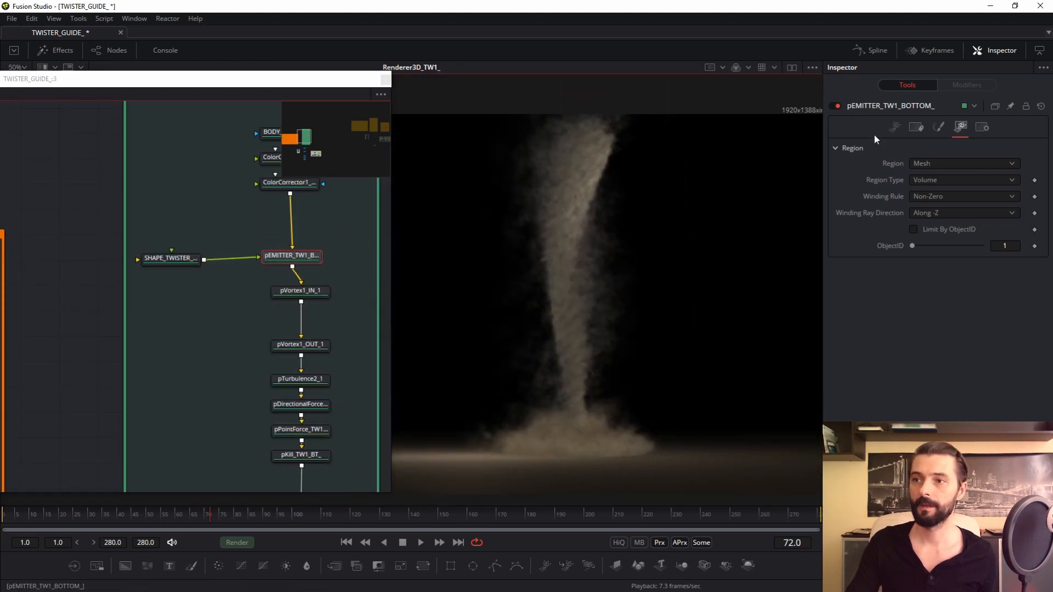
left_click(894, 127)
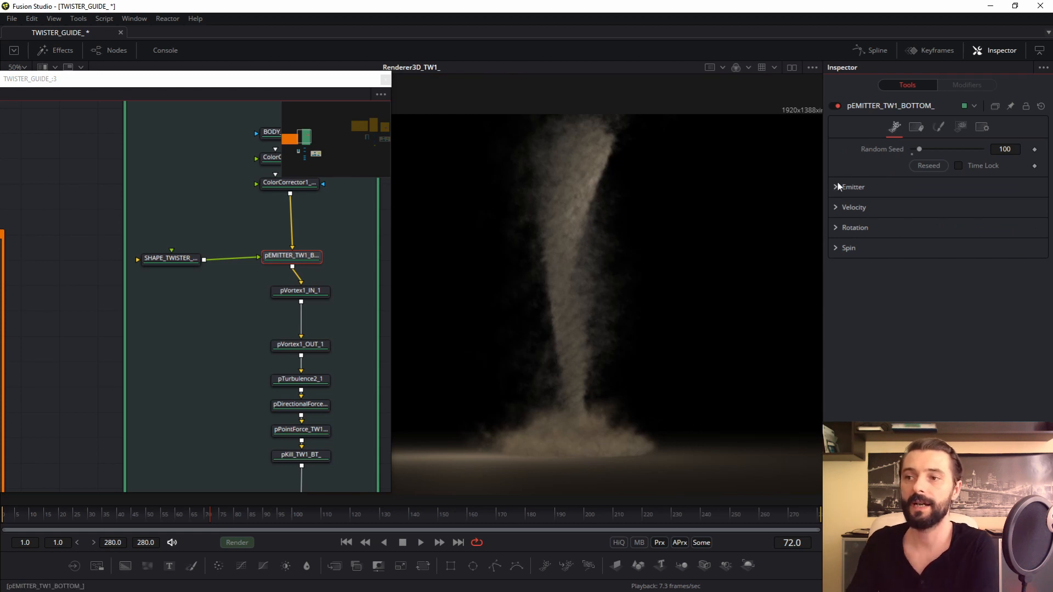
left_click(852, 186)
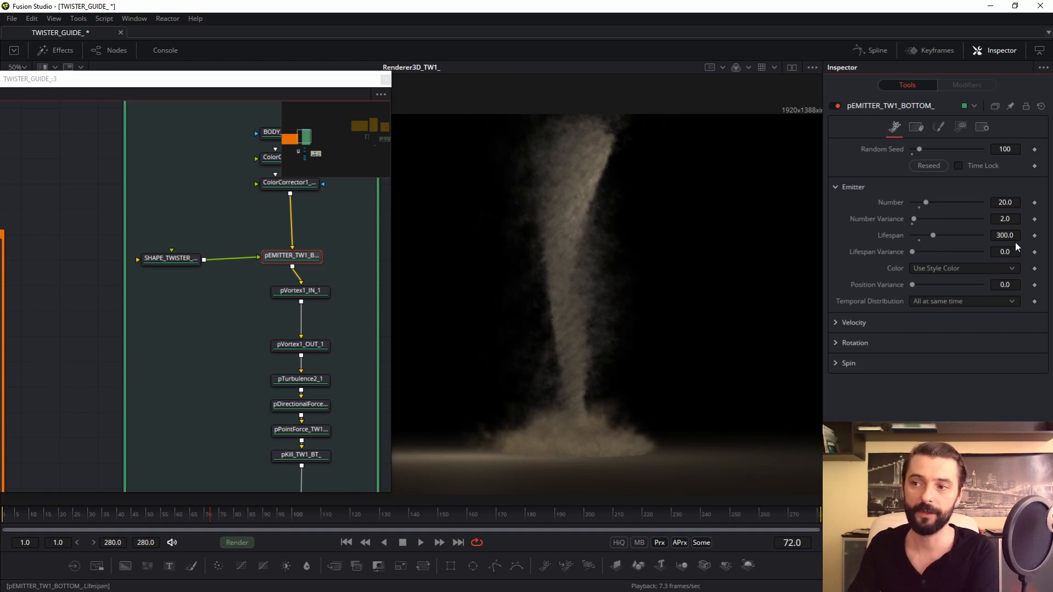
left_click(836, 186)
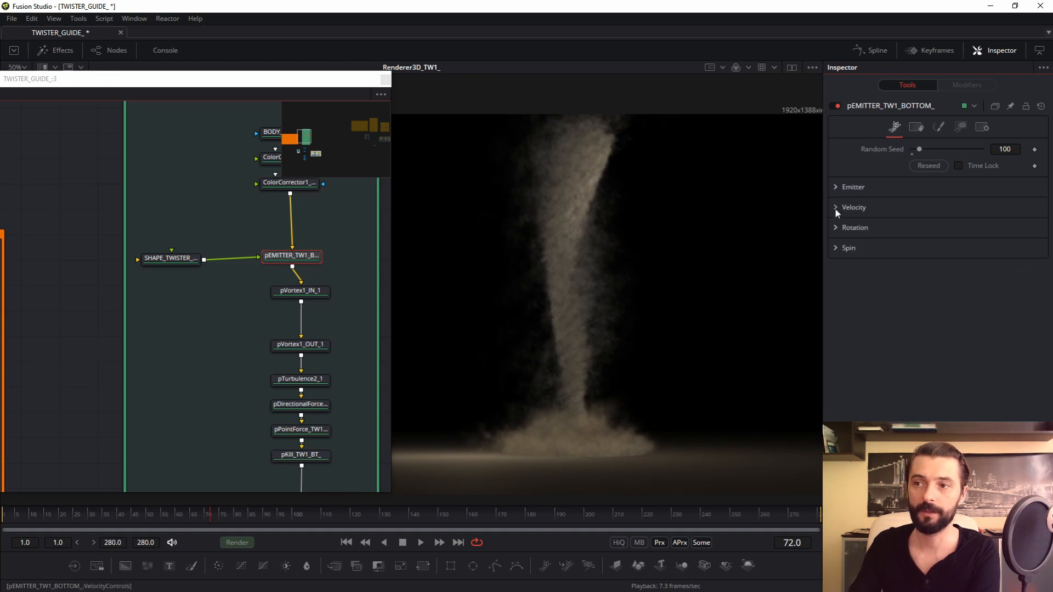
left_click(854, 207)
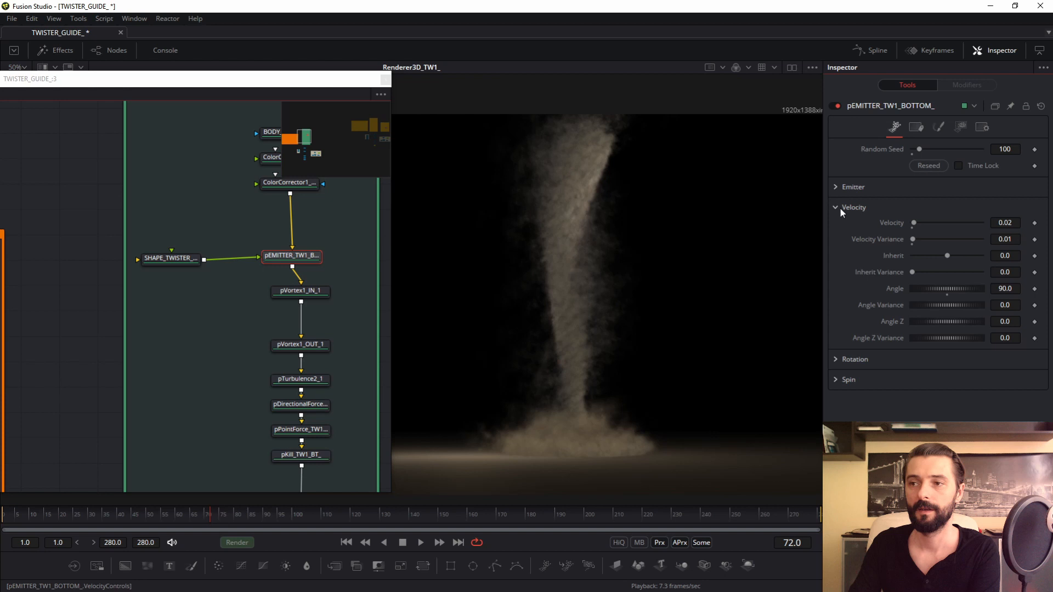
left_click(854, 207)
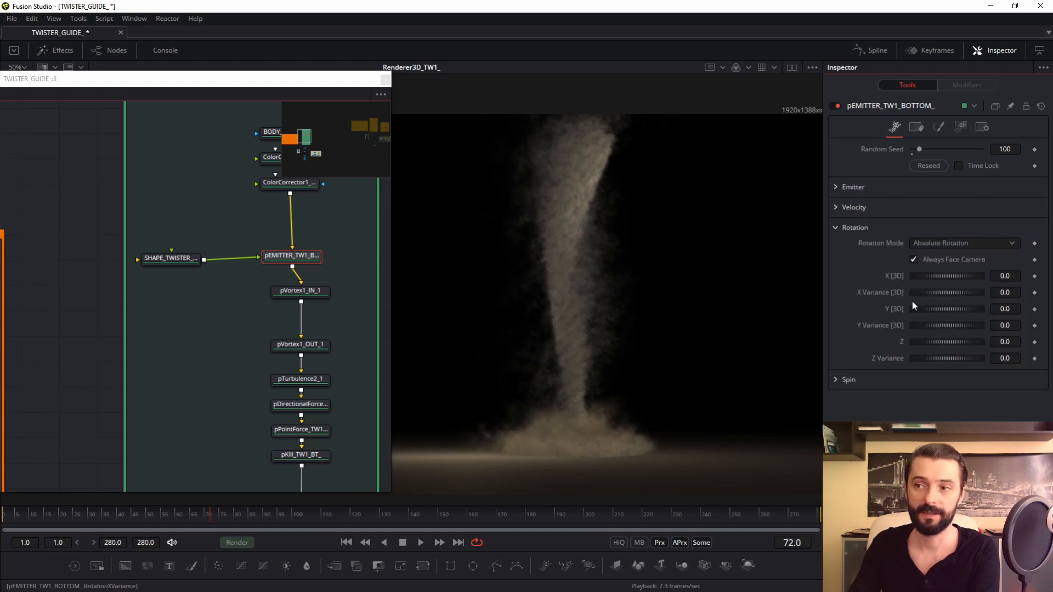
mouse_move(817, 233)
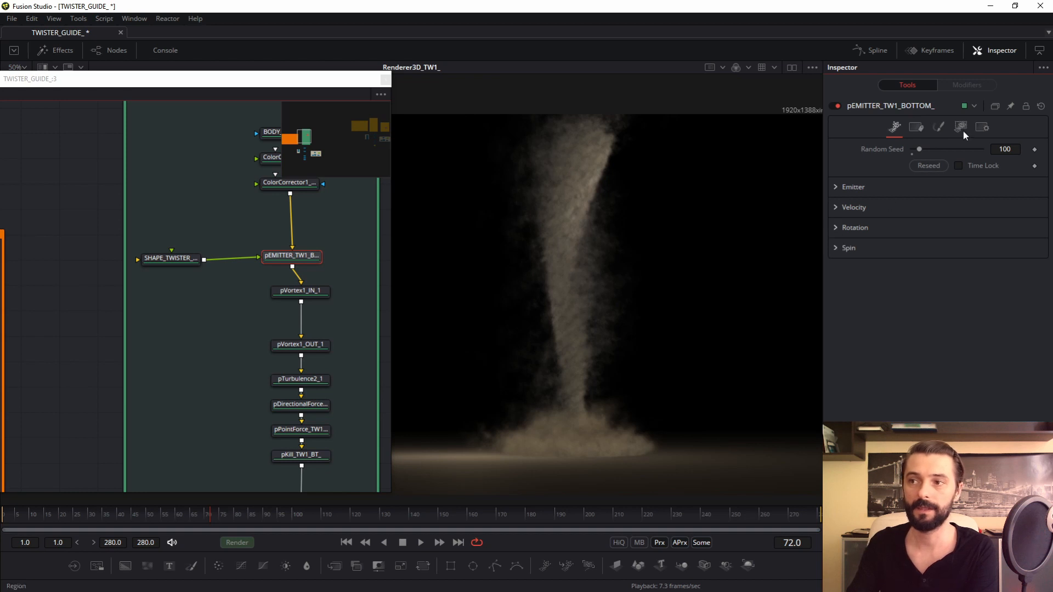
Check the bottom emitter's fade values 0.378/0.428 and size variance 1.5
left_click(939, 127)
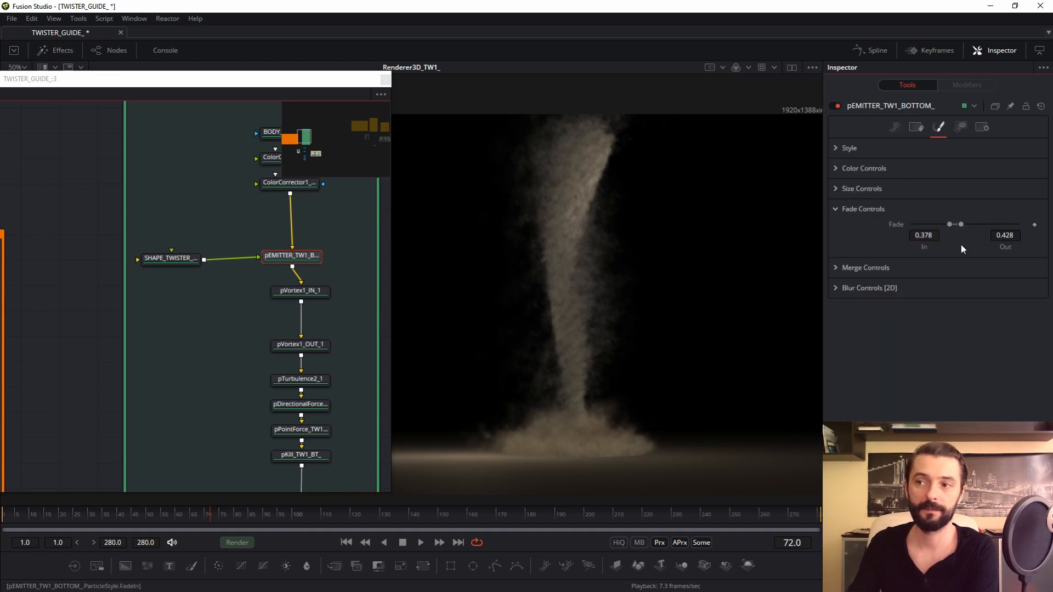
left_click(862, 208)
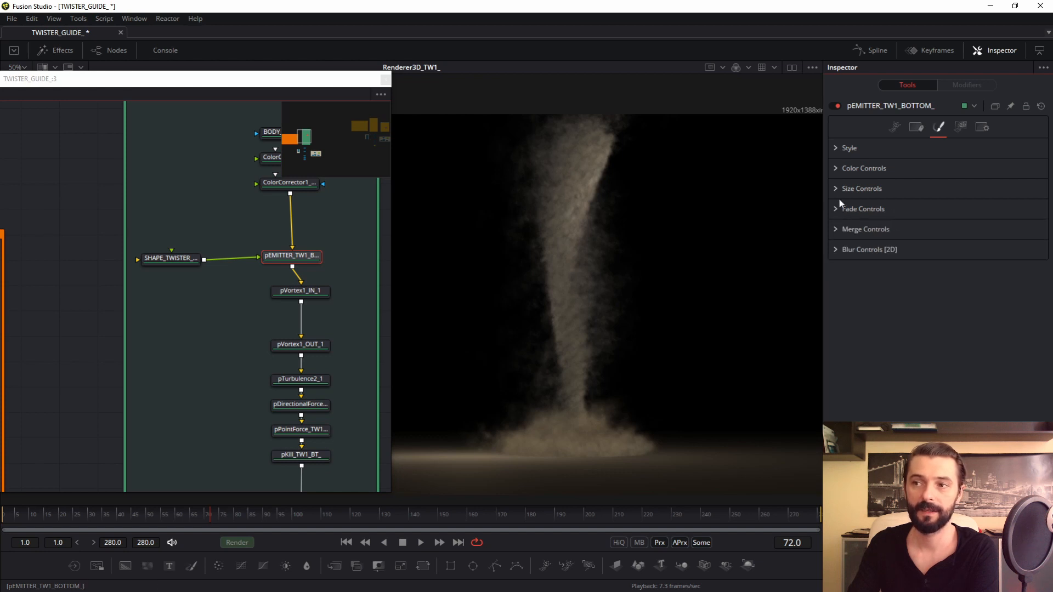
left_click(862, 188)
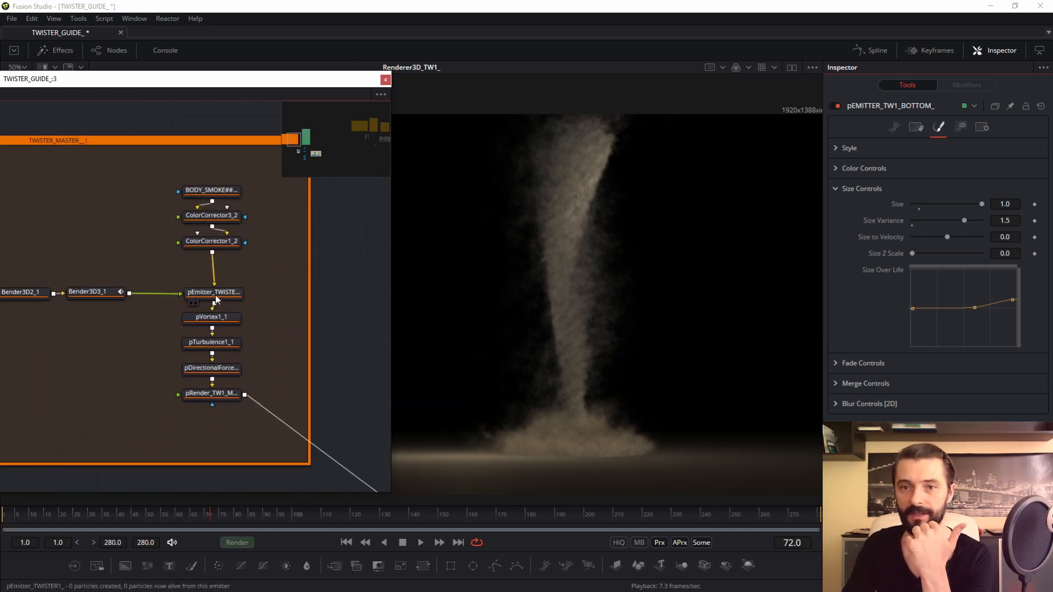
Review pEmitter_TWISTER1's Region and Style settings, then pEMITTER_TW1_BOTTOM_'s emission controls
left_click(213, 293)
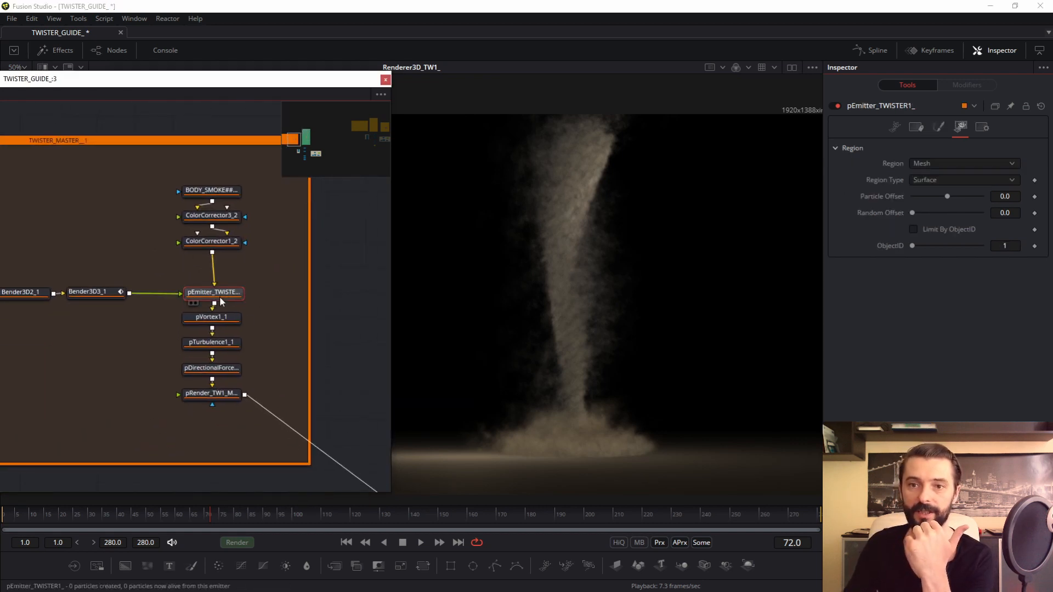
left_click(939, 127)
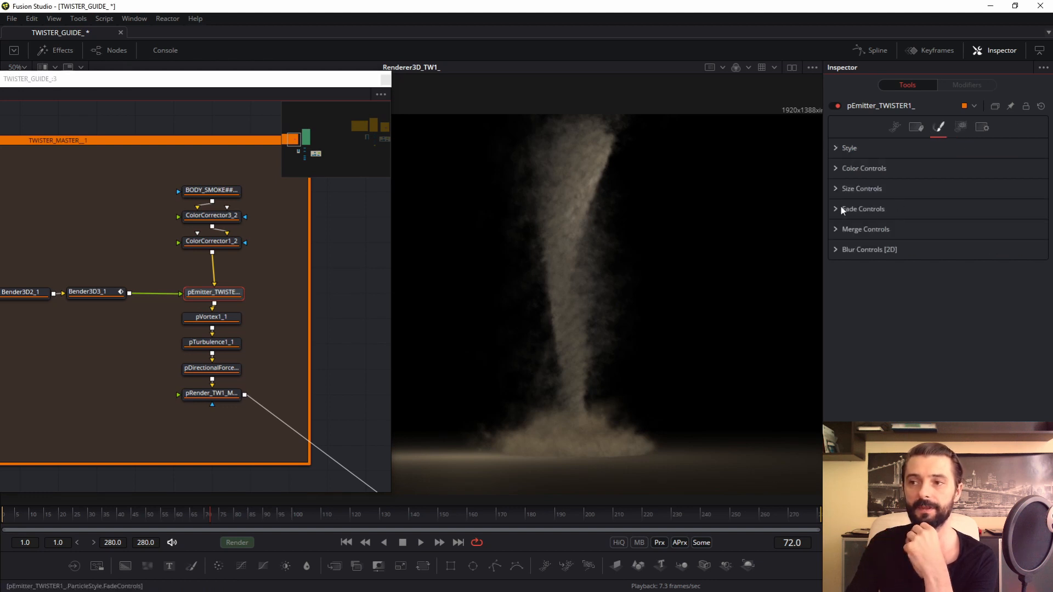
left_click(862, 188)
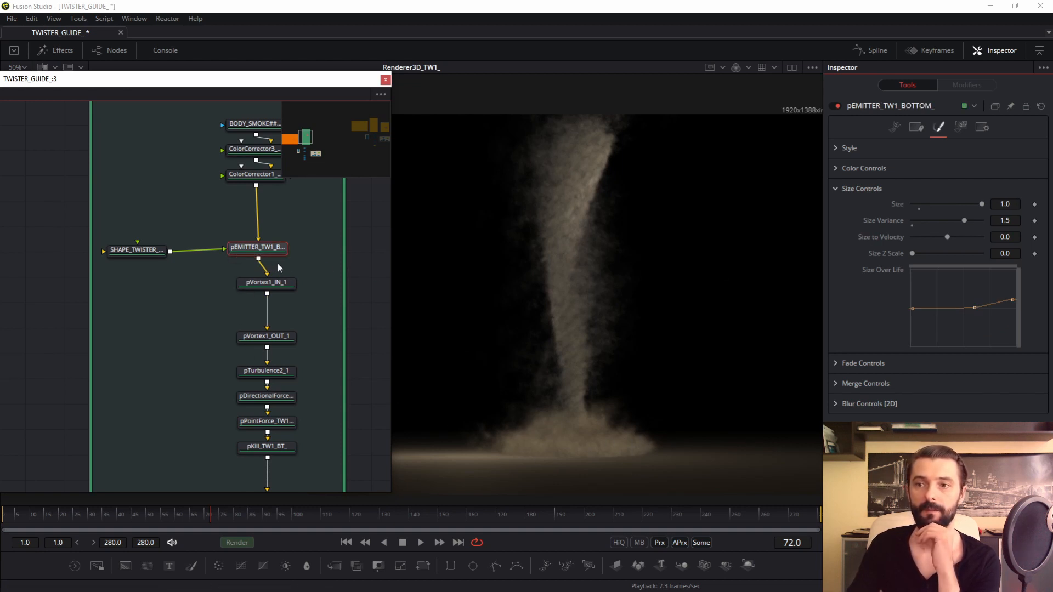
mouse_move(1003, 283)
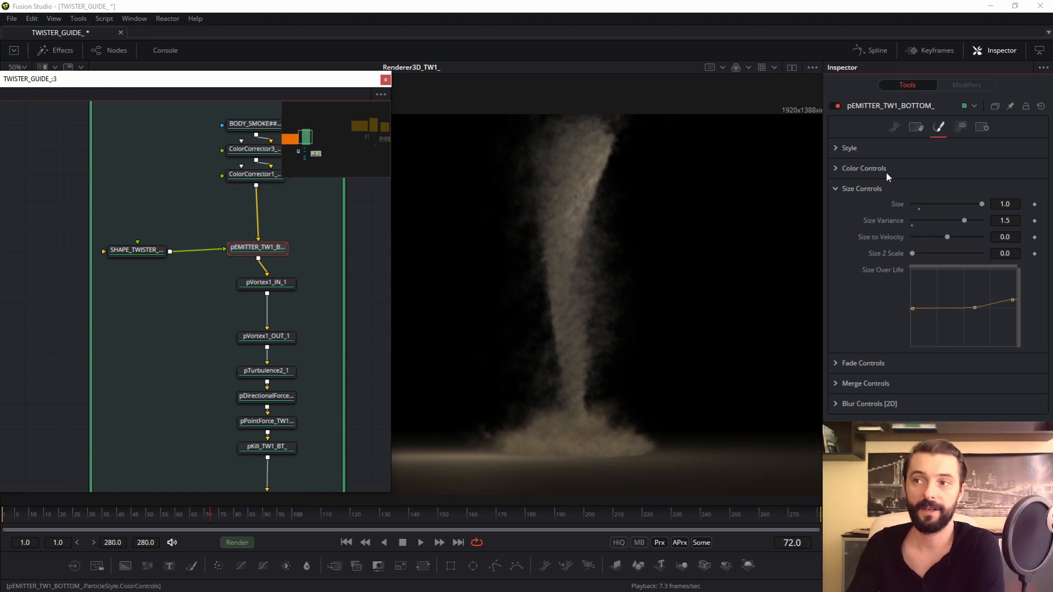
left_click(895, 127)
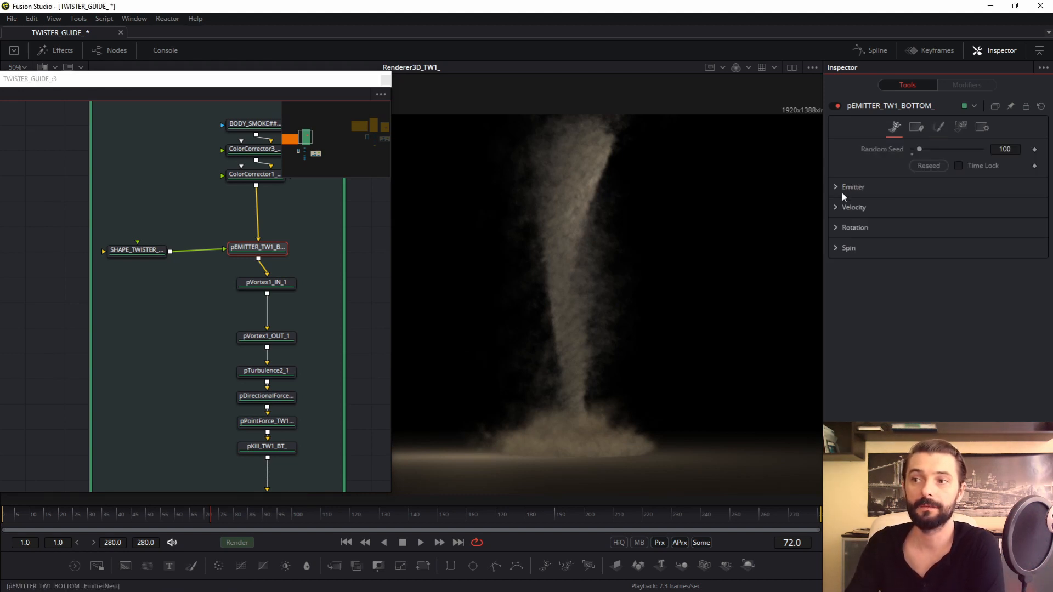
left_click(853, 187)
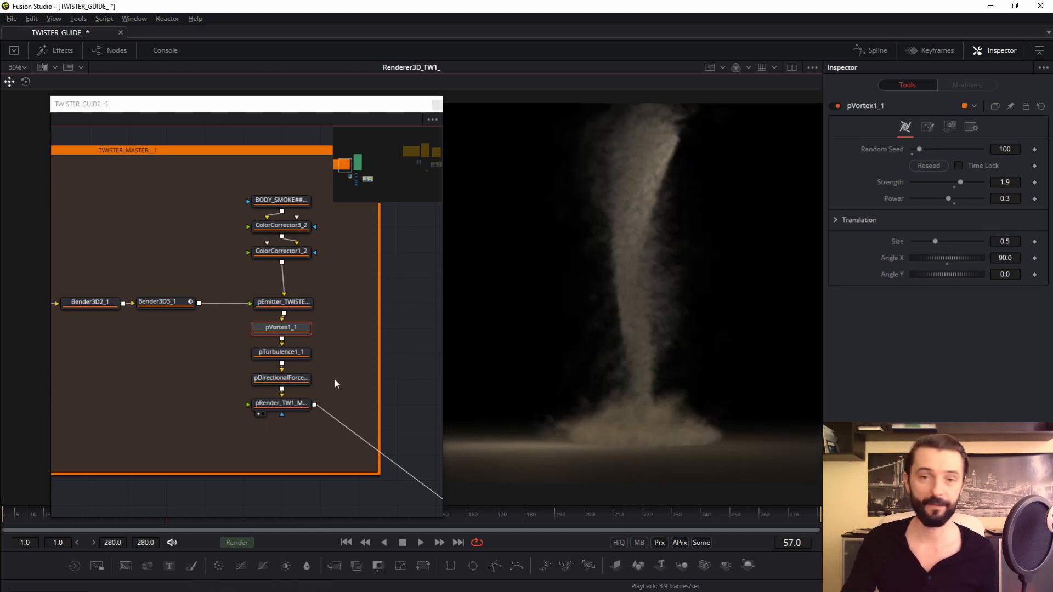
Select pVortex1_1 to show strength 1.9, power 0.3, size 0.5 and angle X 90
left_click(281, 378)
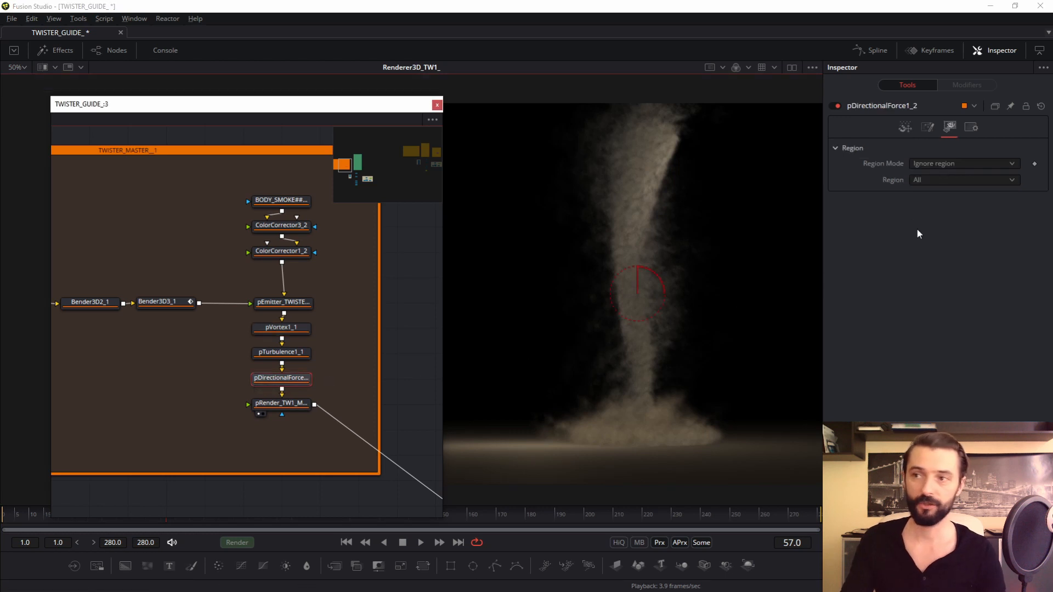
left_click(280, 352)
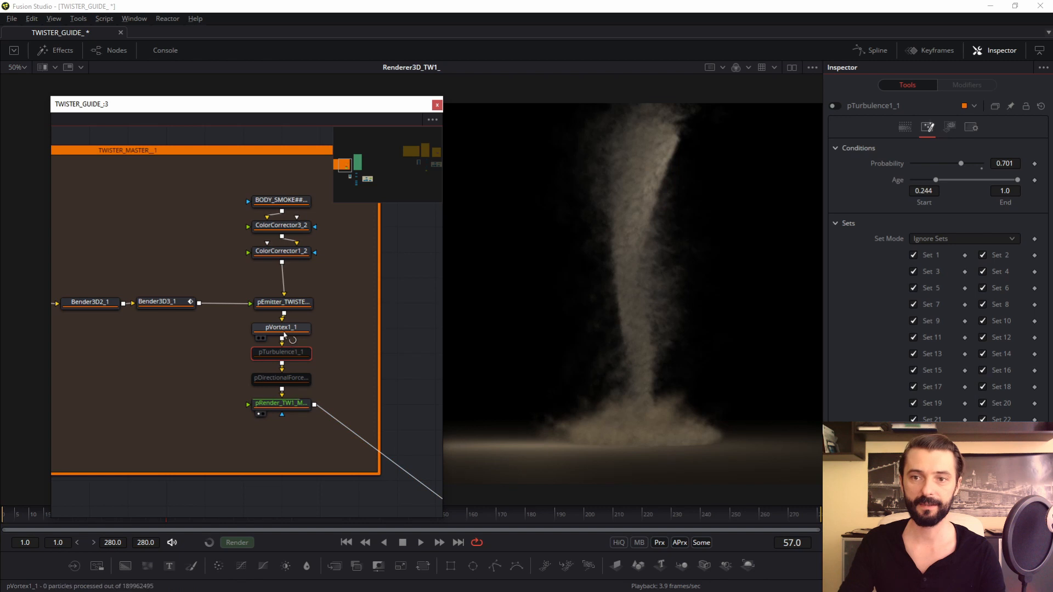
left_click(281, 327)
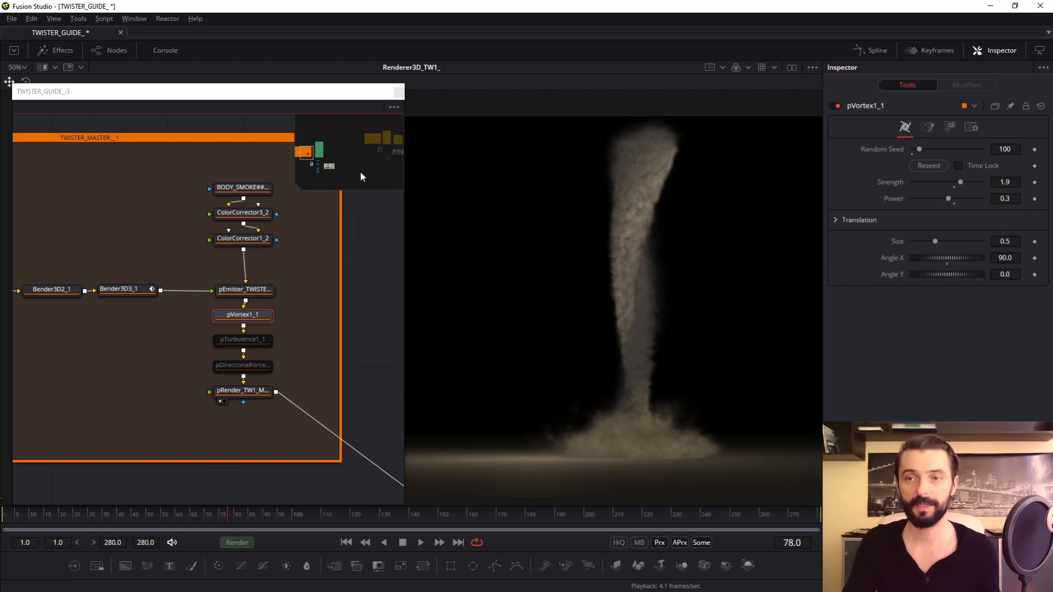
mouse_move(219, 96)
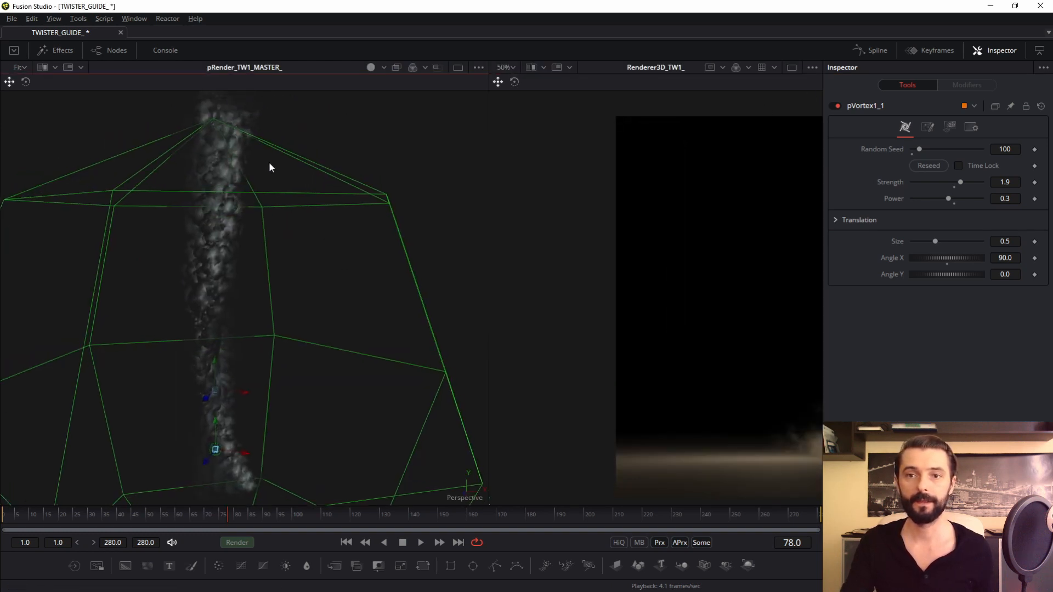
Check the vortex Angle X value and zoom out to frame the spherical region wireframe
left_click(1005, 258)
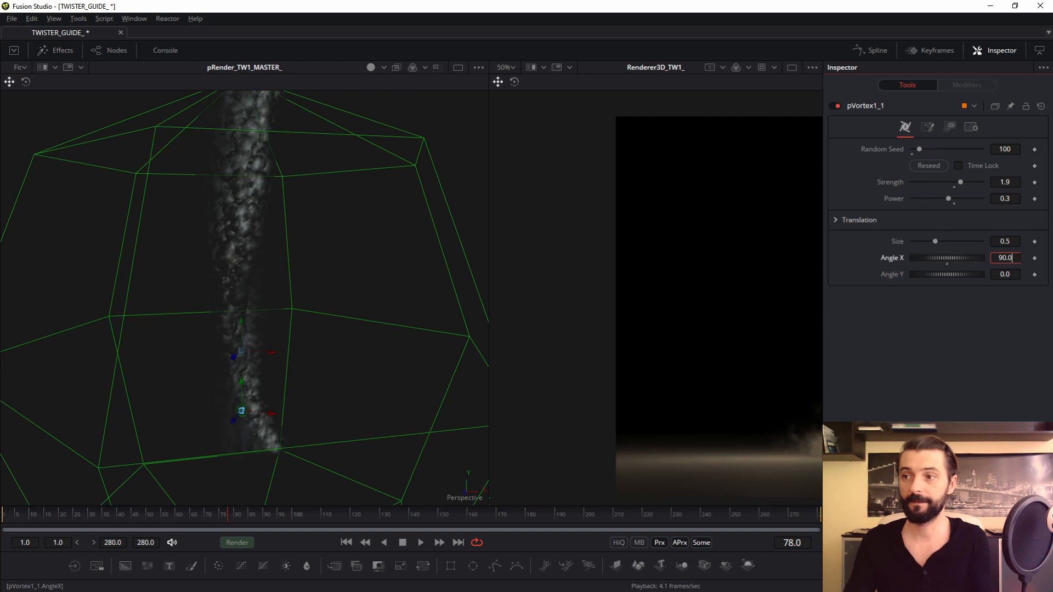
left_click(1005, 275)
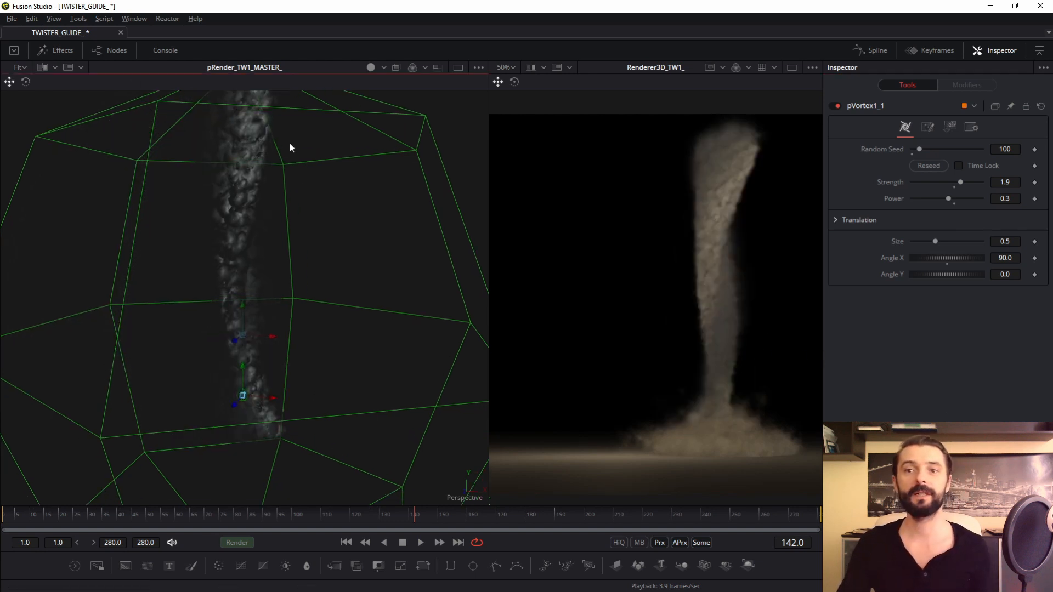
left_click(929, 165)
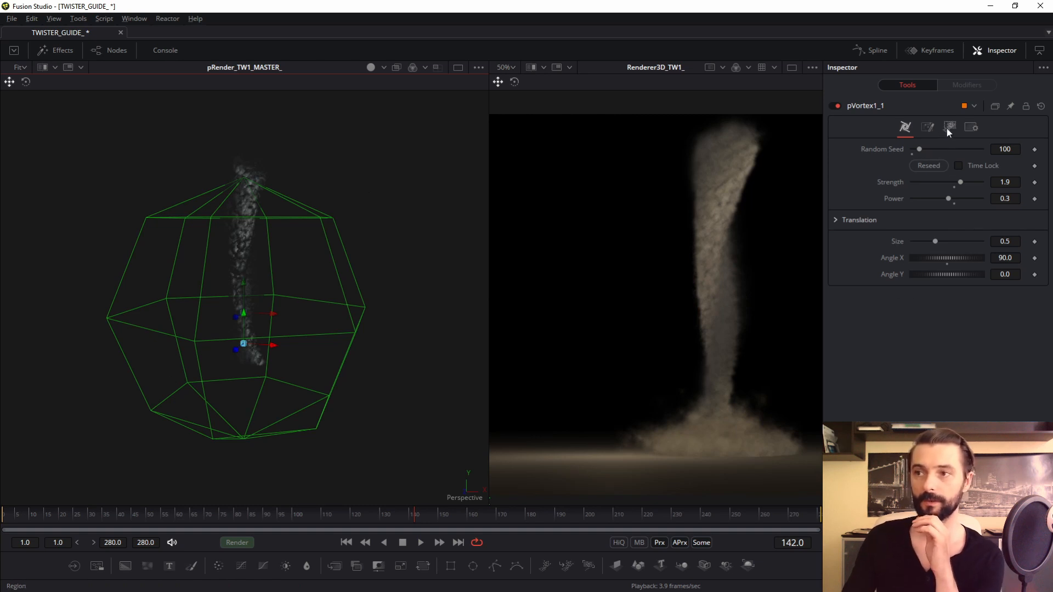
Step through pVortex1_1's Region, Conditions and Controls tabs, ending on the size-20 sphere region
left_click(949, 127)
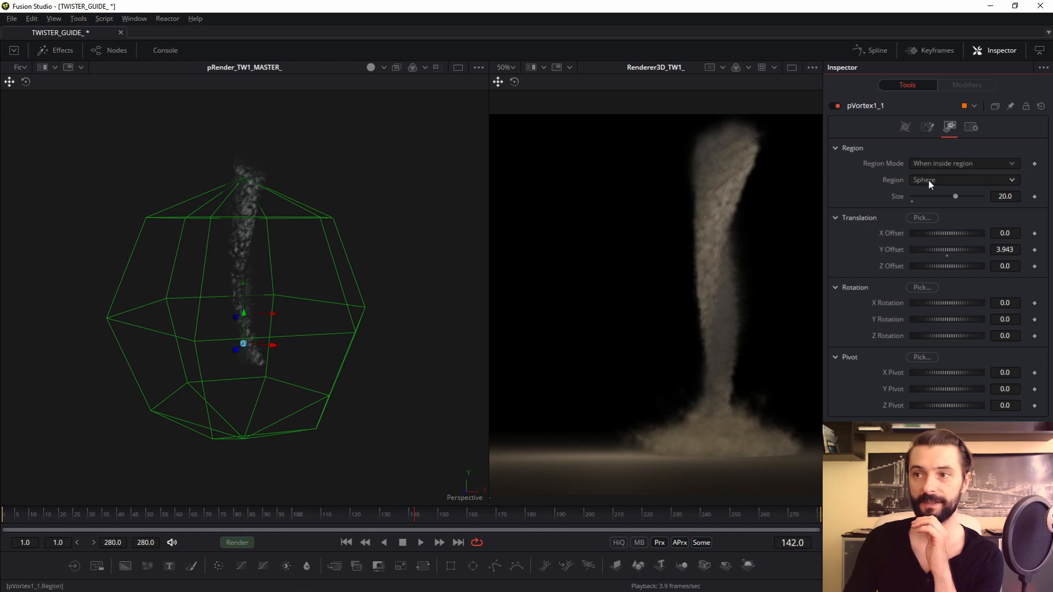
mouse_move(235, 278)
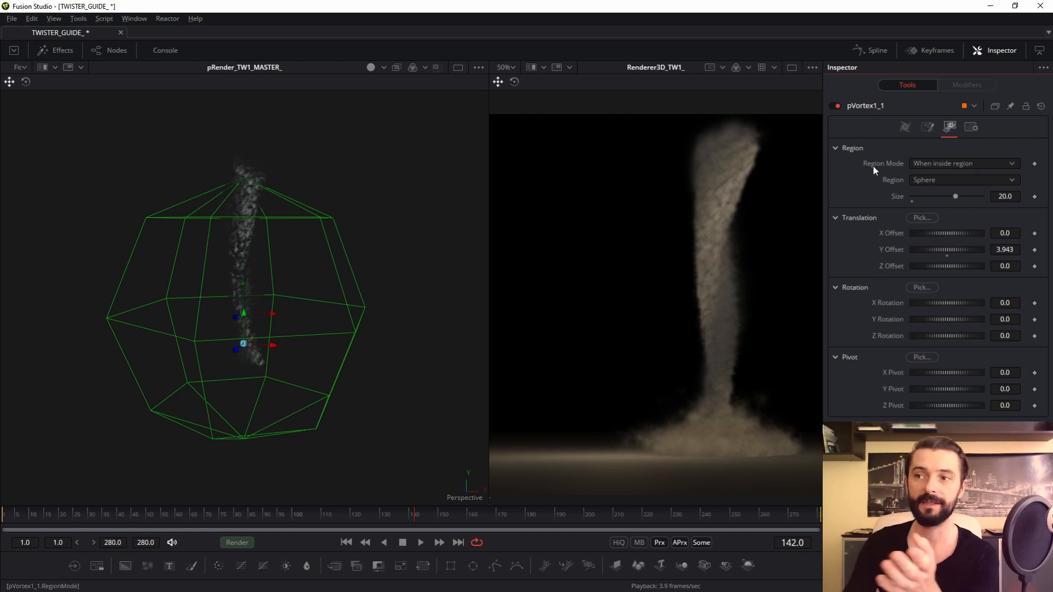
mouse_move(898, 141)
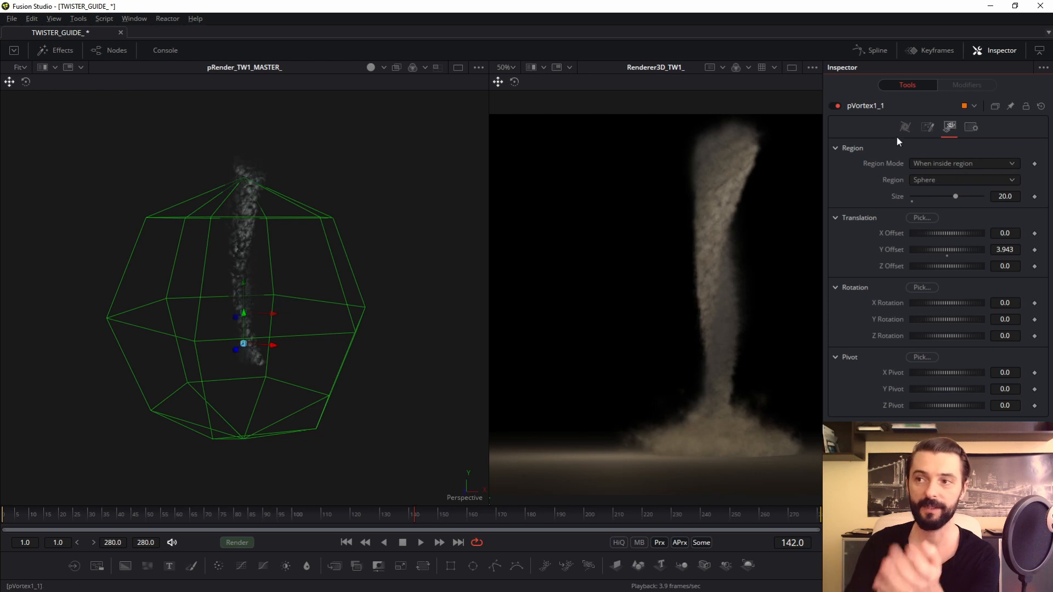
left_click(928, 126)
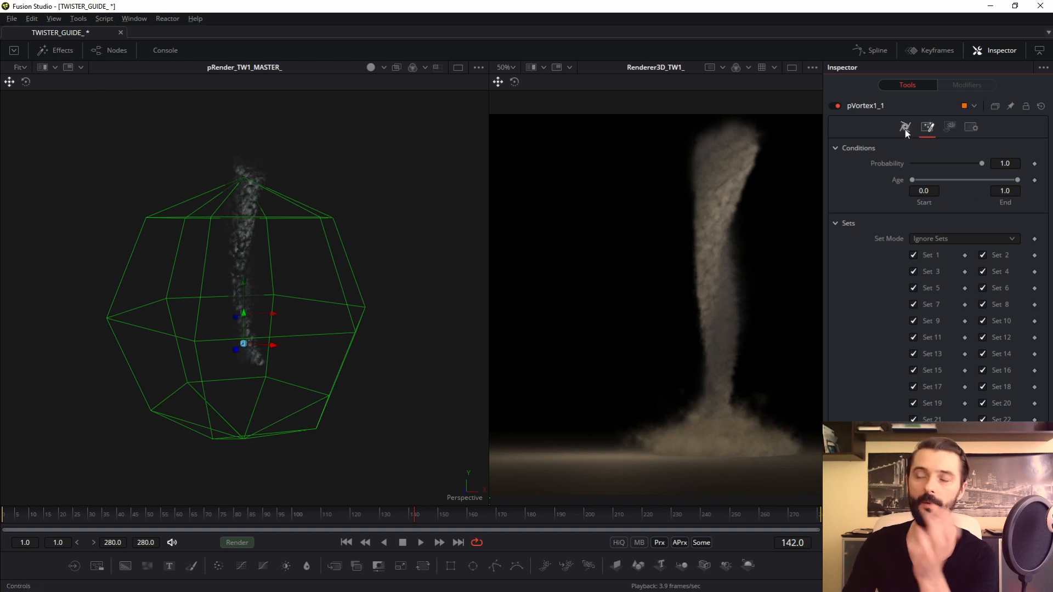
left_click(906, 127)
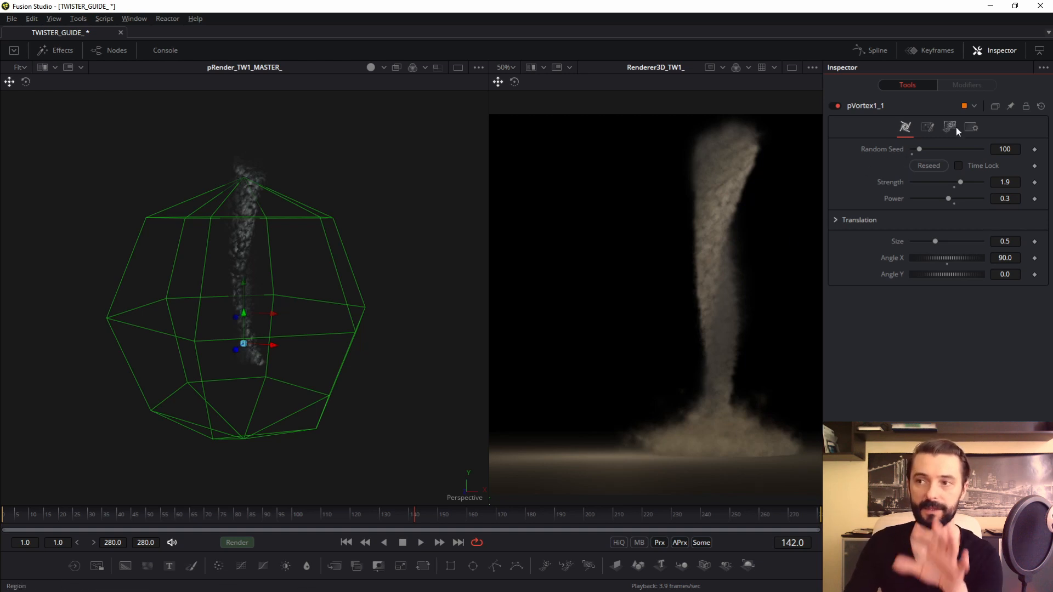
left_click(949, 127)
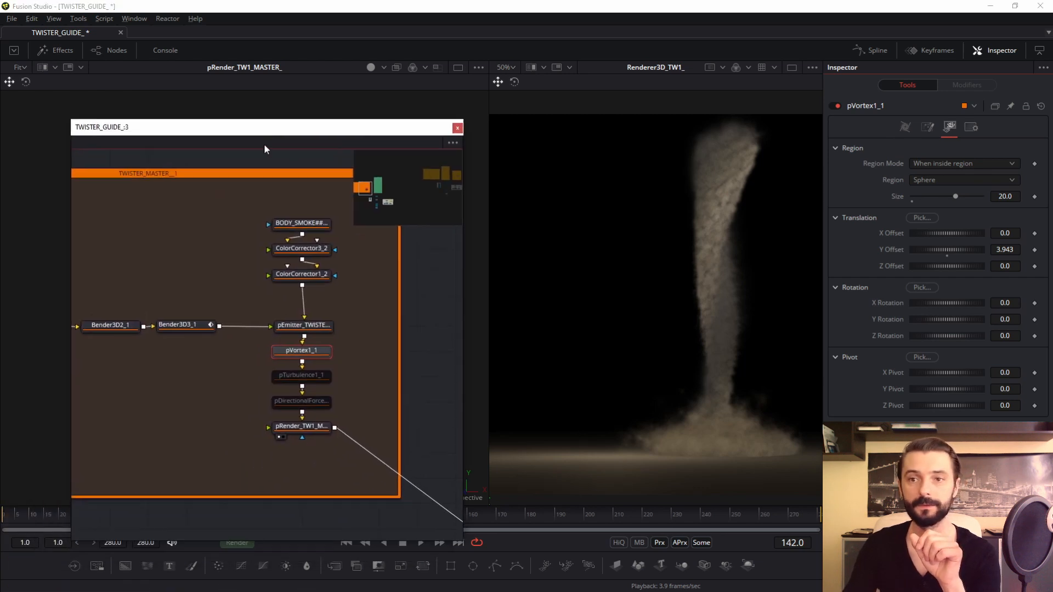
Select pTurbulence1_1 to show strengths X 4.0, Y 0.984, Z 0.764 and density 10
left_click(301, 375)
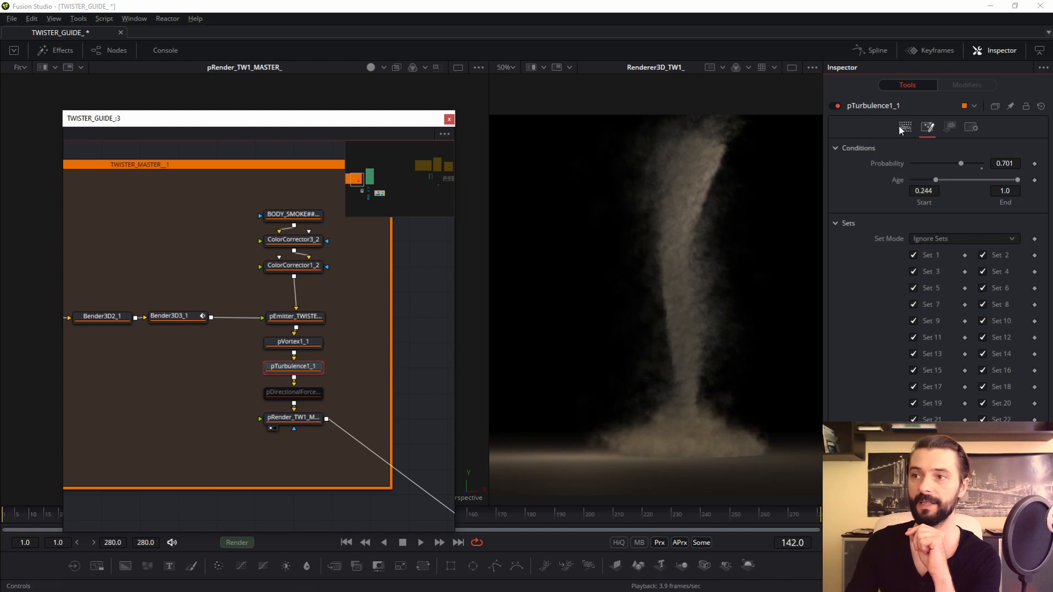
left_click(905, 127)
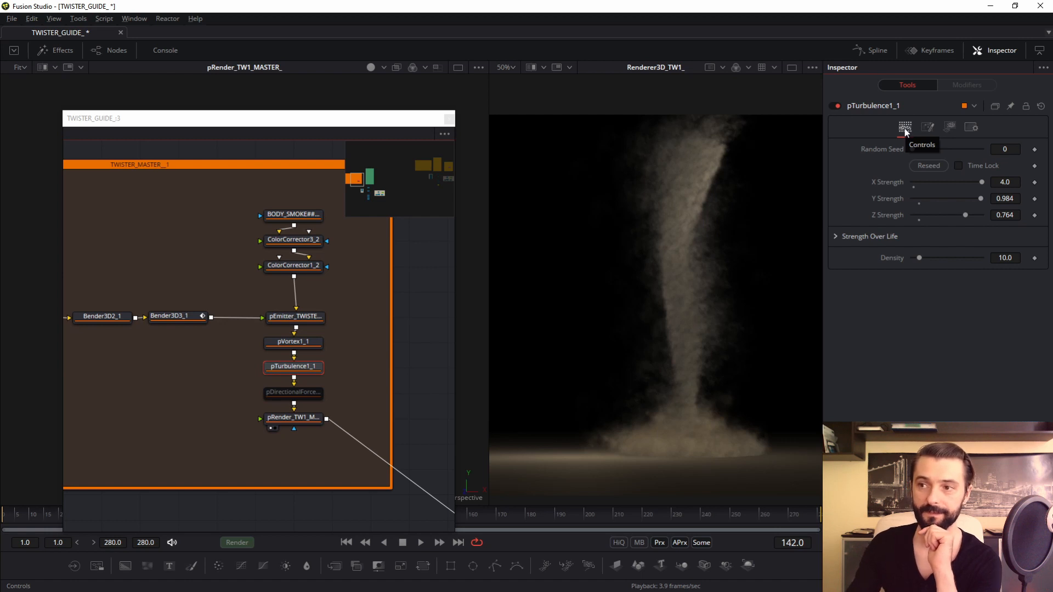
mouse_move(828, 240)
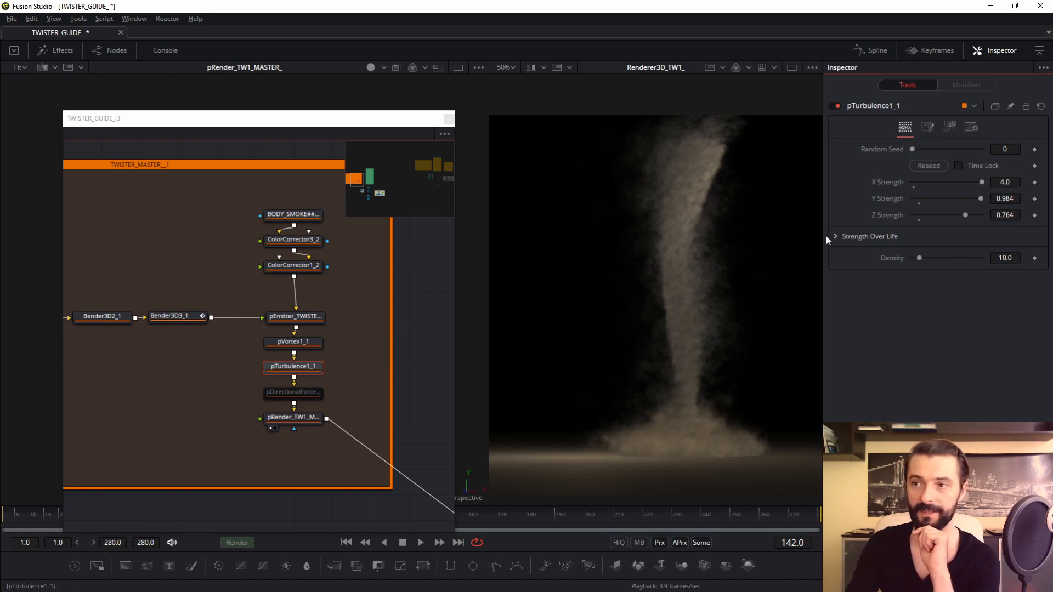
left_click(835, 237)
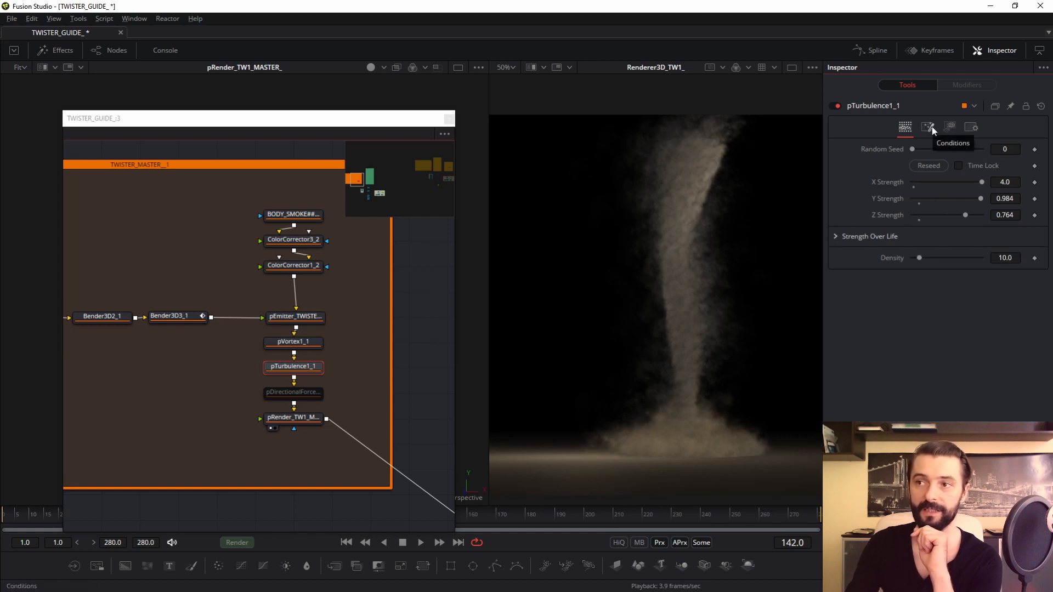
left_click(927, 126)
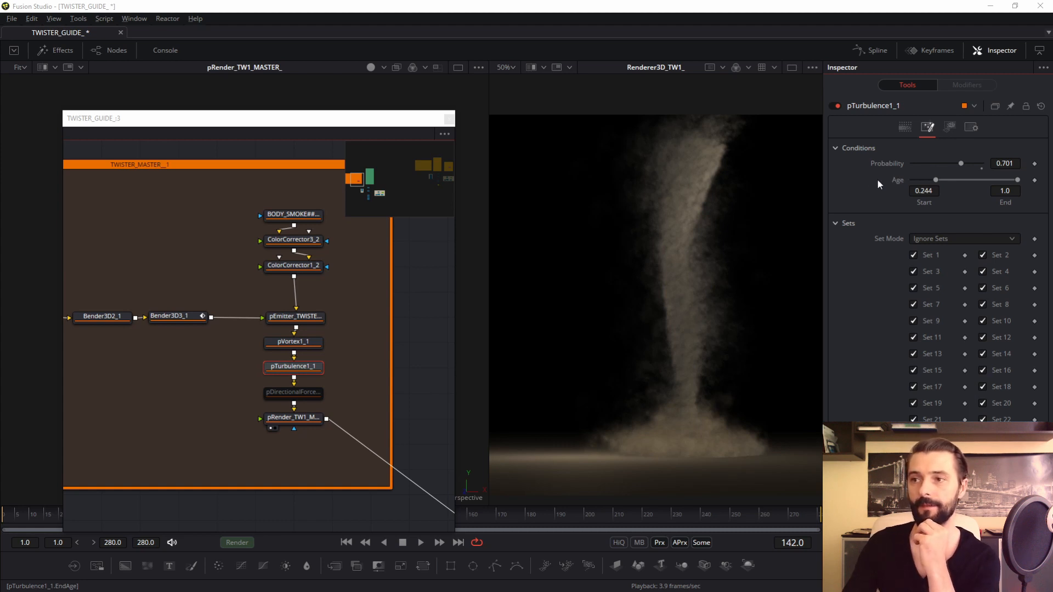
mouse_move(924, 202)
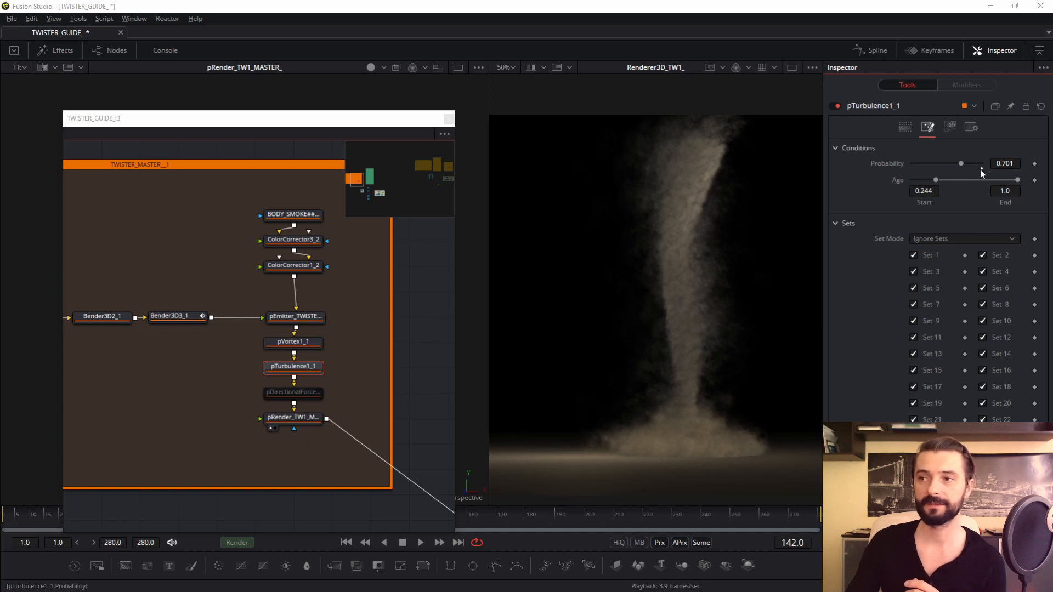
left_click_drag(960, 163, 982, 164)
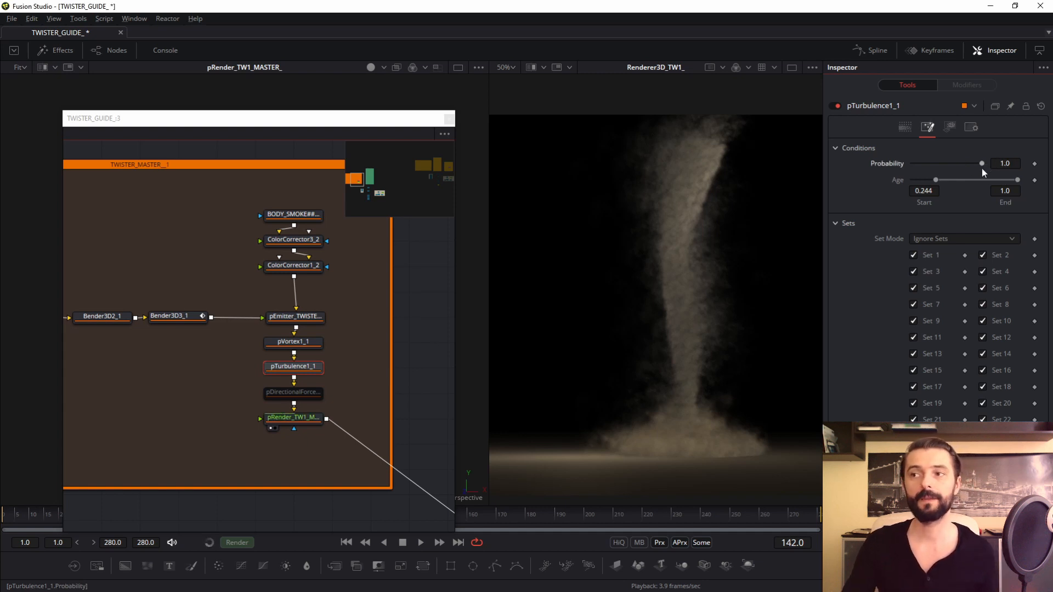
left_click_drag(979, 163, 961, 164)
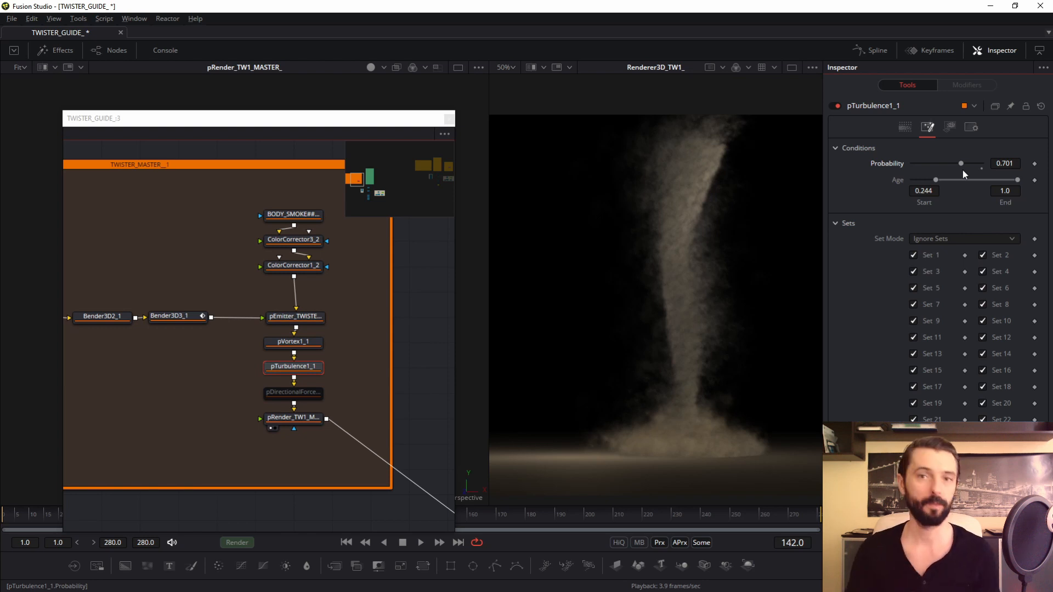
left_click(949, 127)
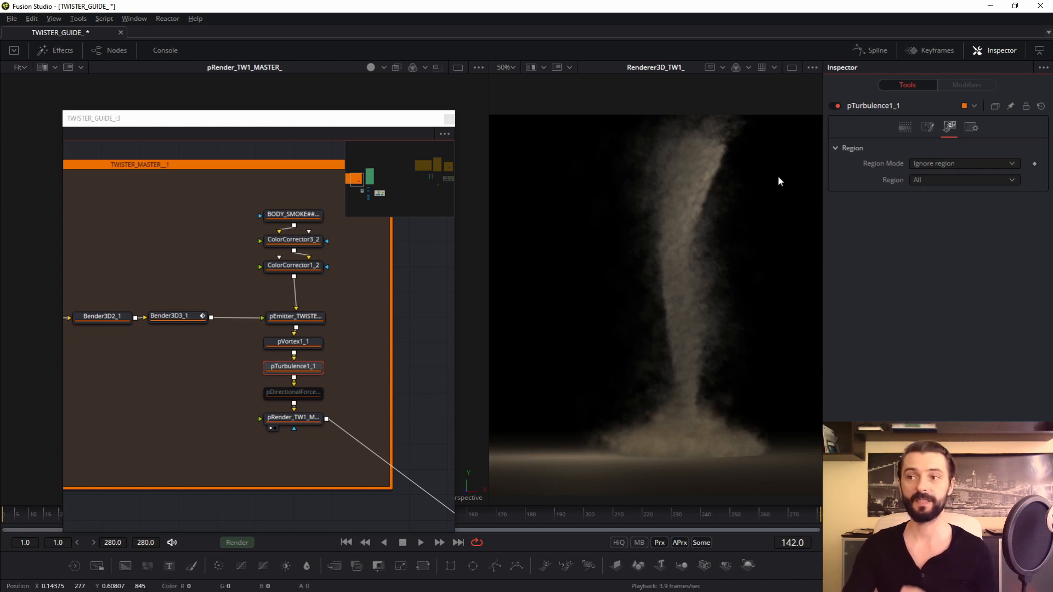
left_click(927, 127)
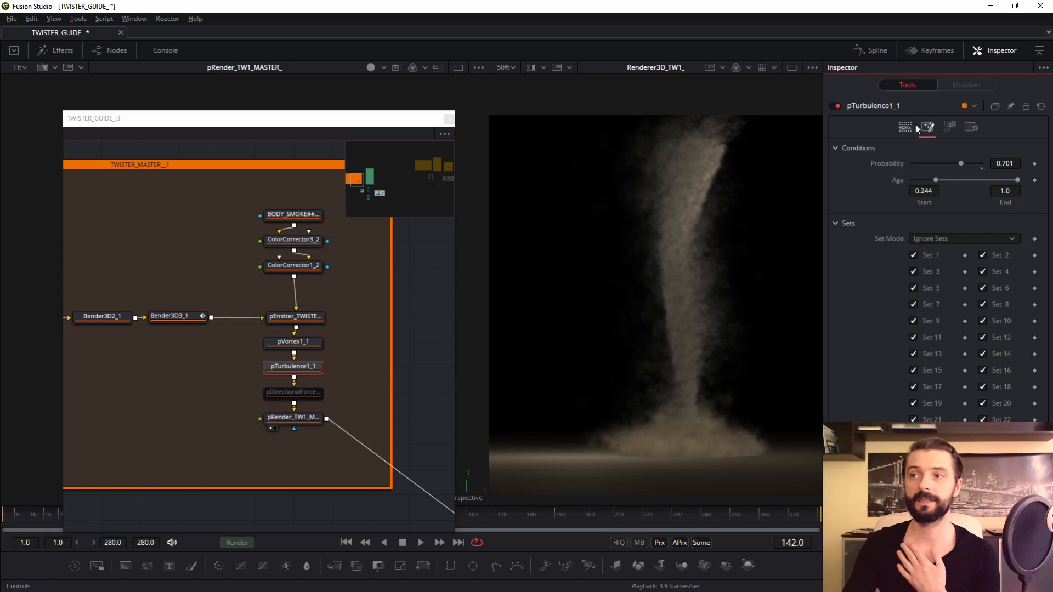
left_click(906, 127)
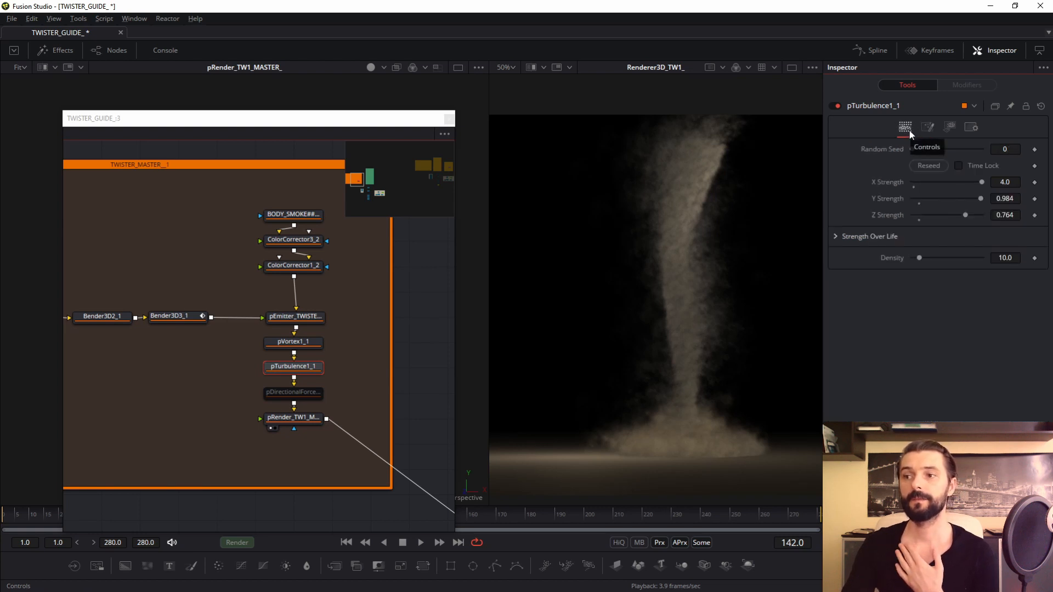
Review pDirectionalForce1_2: strength 0.01, direction 90, probability 1.0, age end 0.567, region ignored
left_click(293, 392)
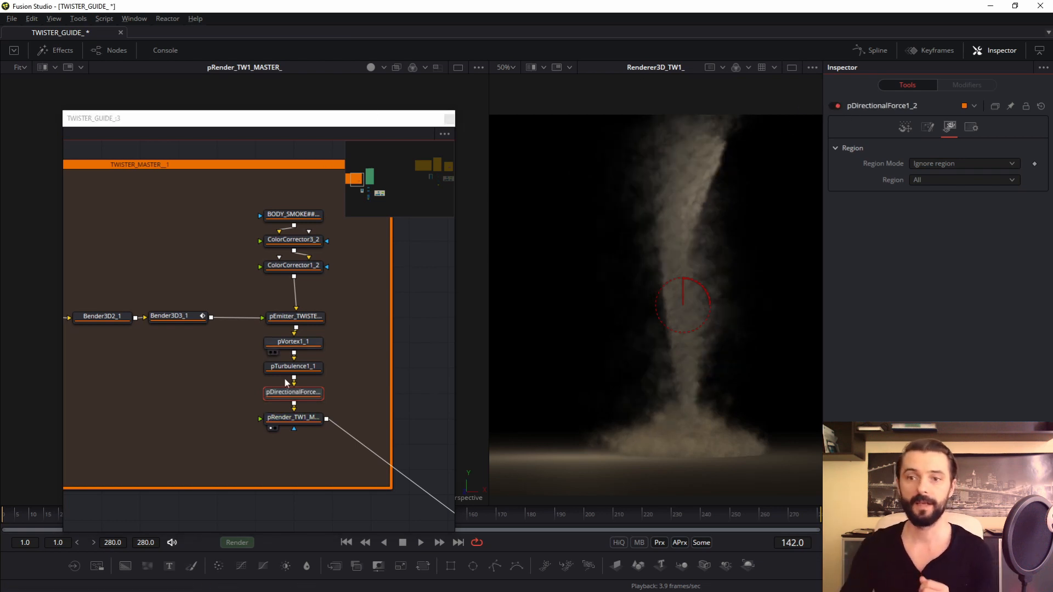
left_click(906, 127)
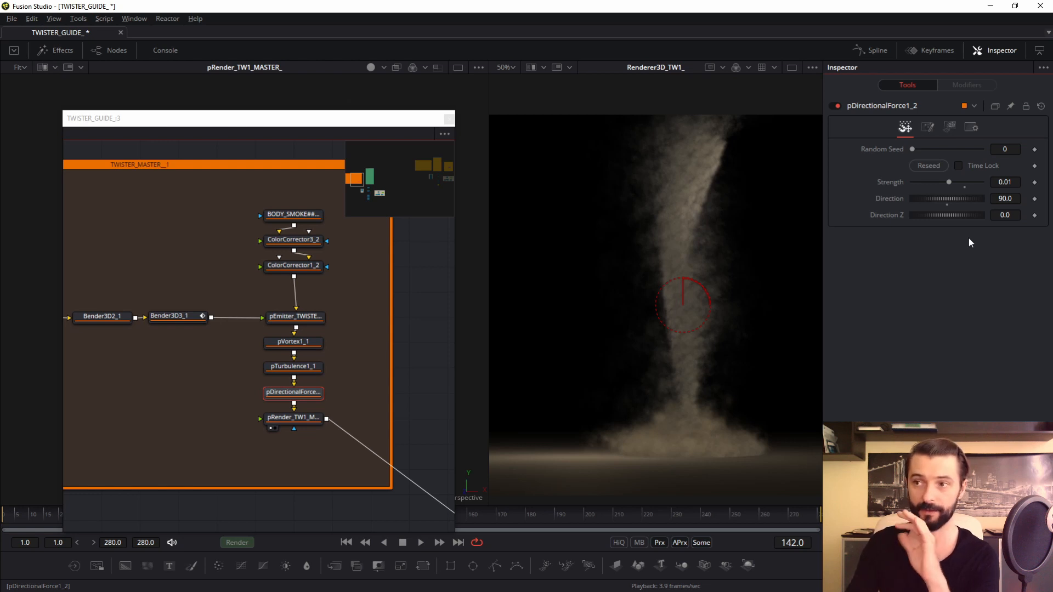
left_click(928, 127)
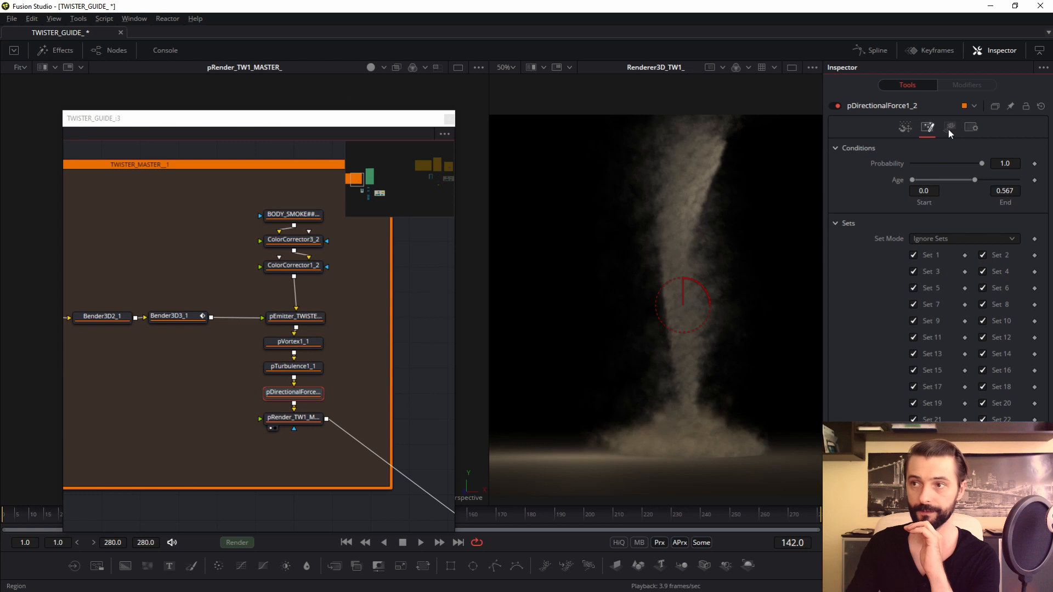
left_click(950, 127)
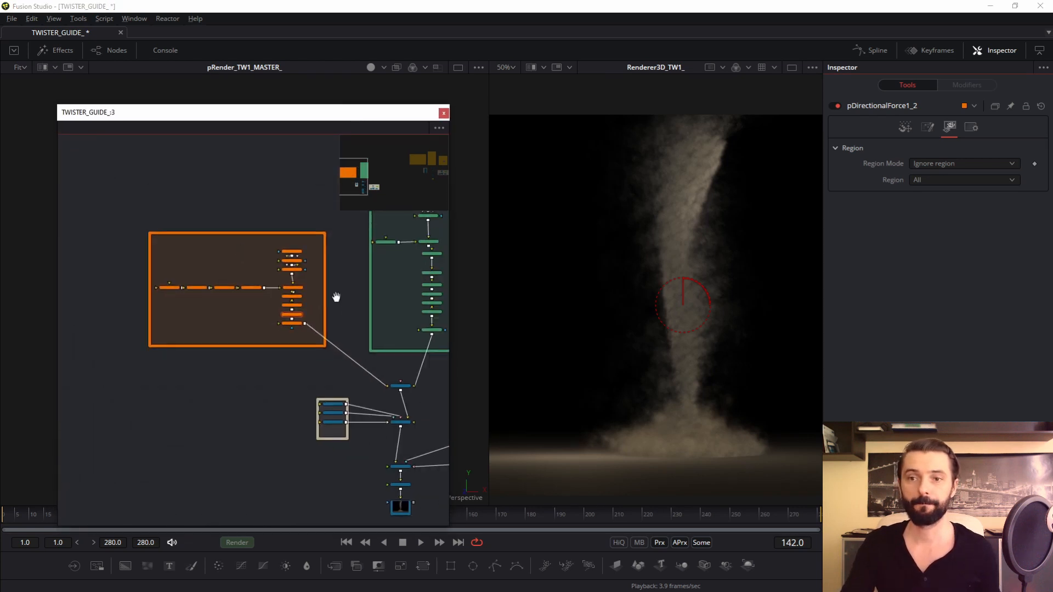
Nudge the MRG_3D_TWISTER_ merge node slightly to the right
left_click(326, 321)
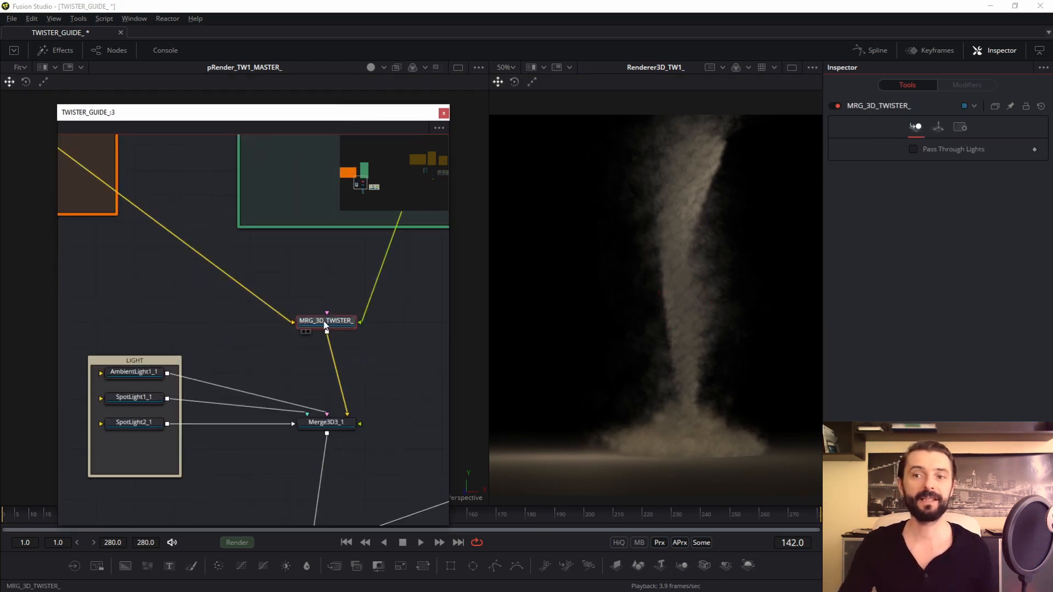
left_click_drag(326, 321, 348, 326)
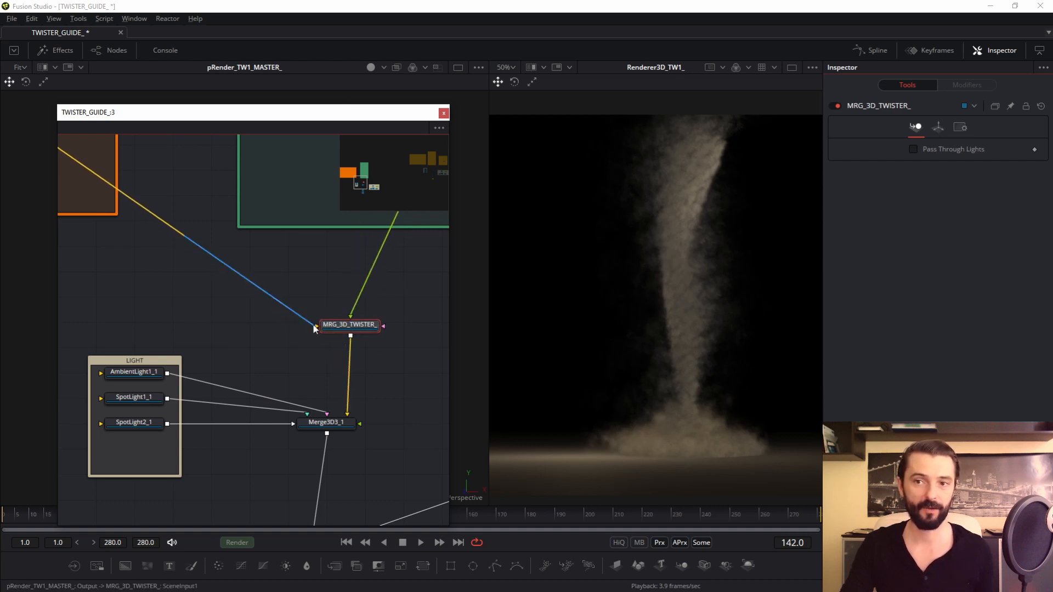
mouse_move(369, 348)
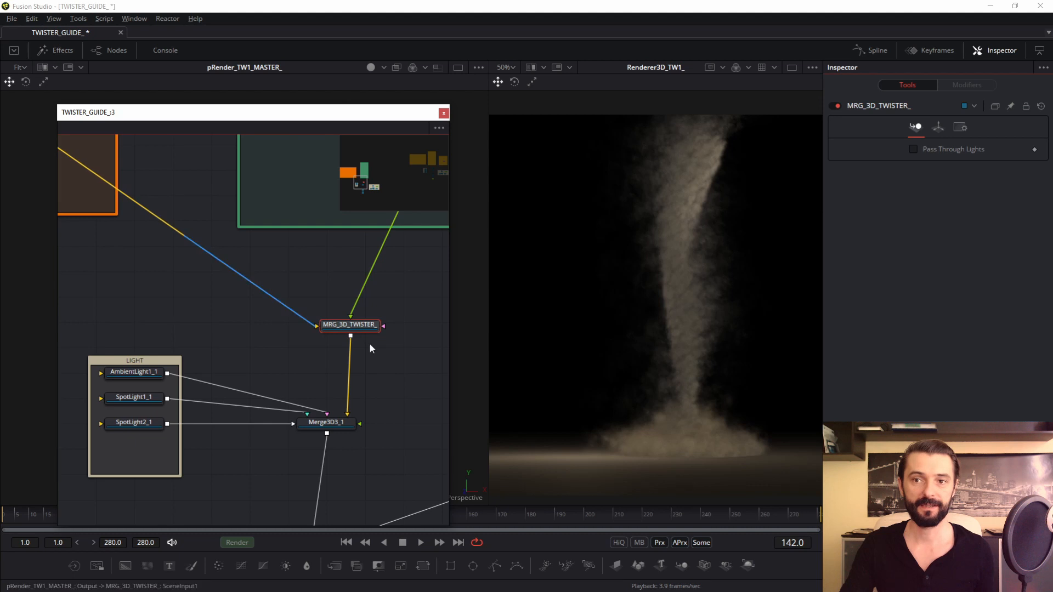